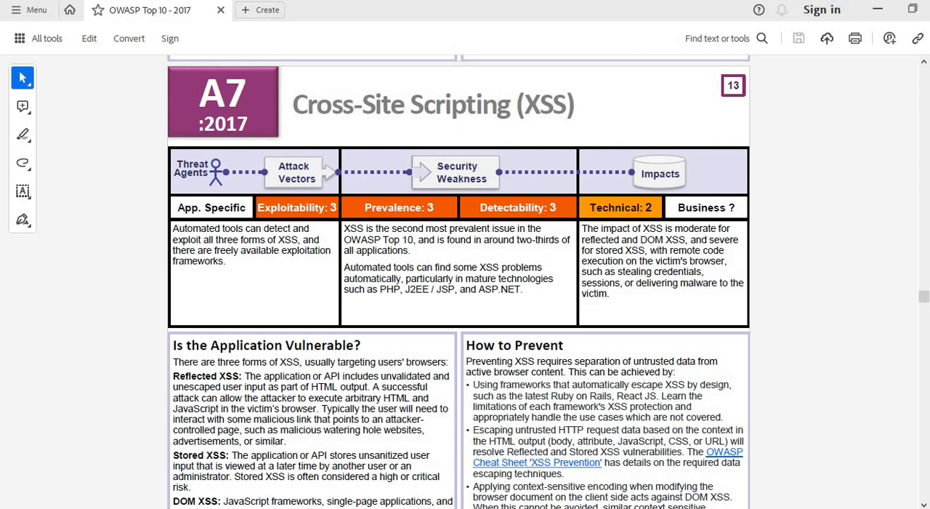
Step: Read the Reflected XSS definition, selecting its lines on unescaped user input and attacker consequences
scroll(down, 3)
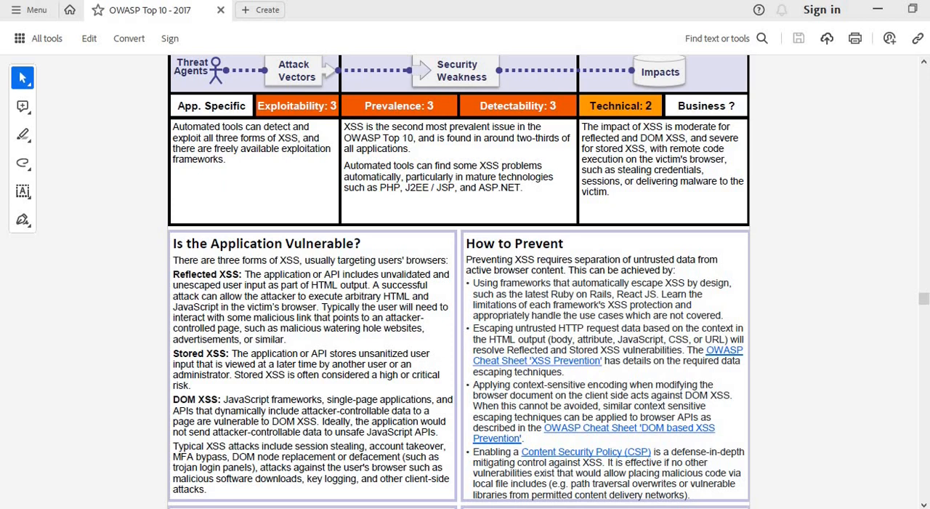
drag(245, 274, 377, 274)
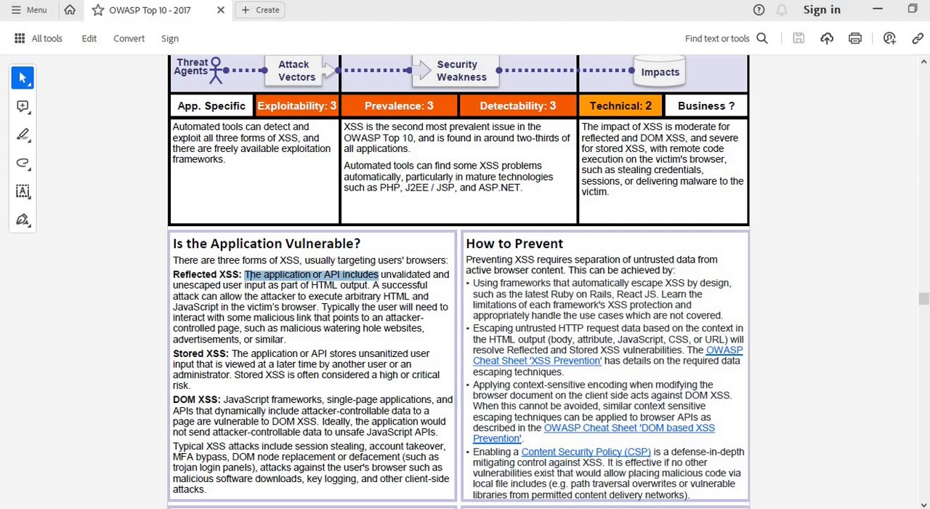
drag(378, 274, 449, 274)
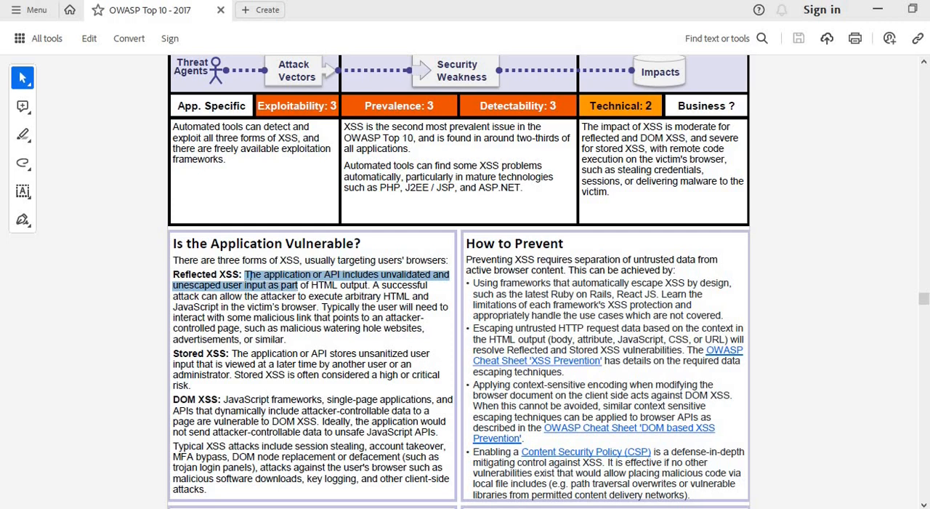
drag(296, 284, 369, 284)
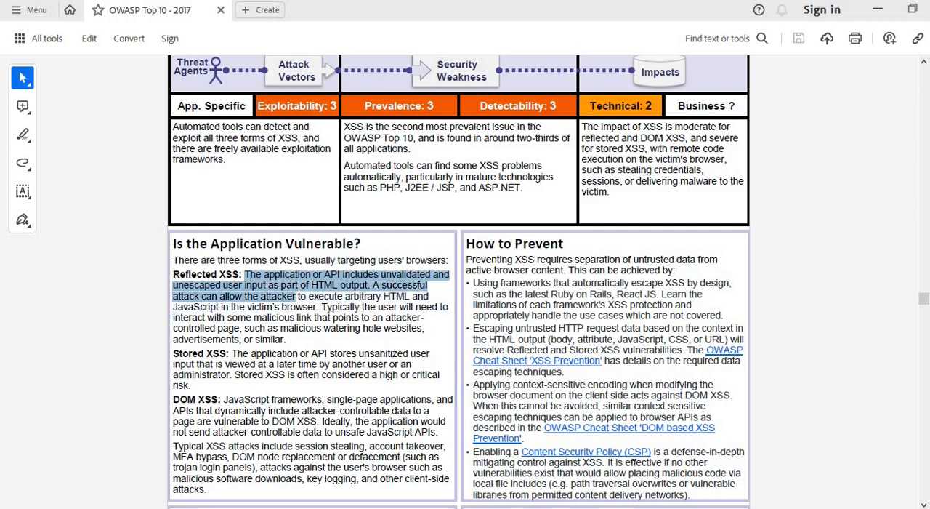
drag(276, 295, 412, 296)
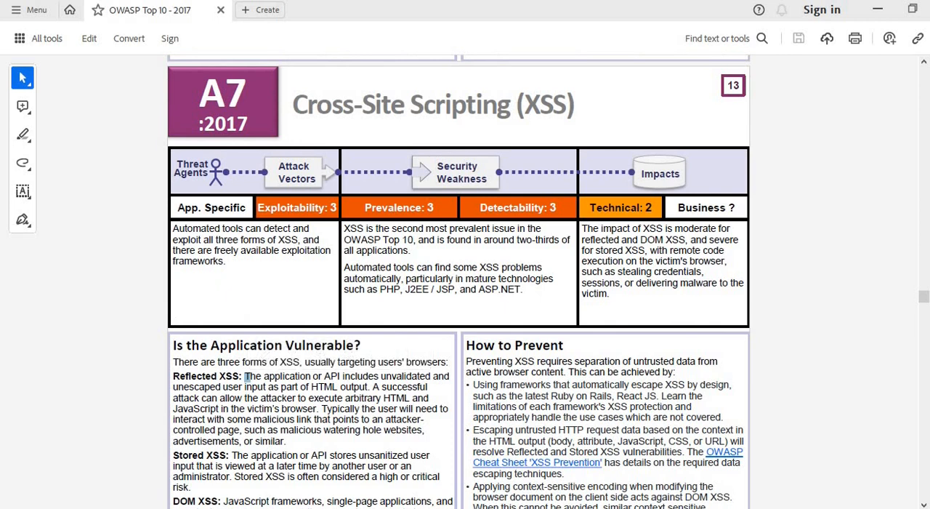
mouse_move(218, 173)
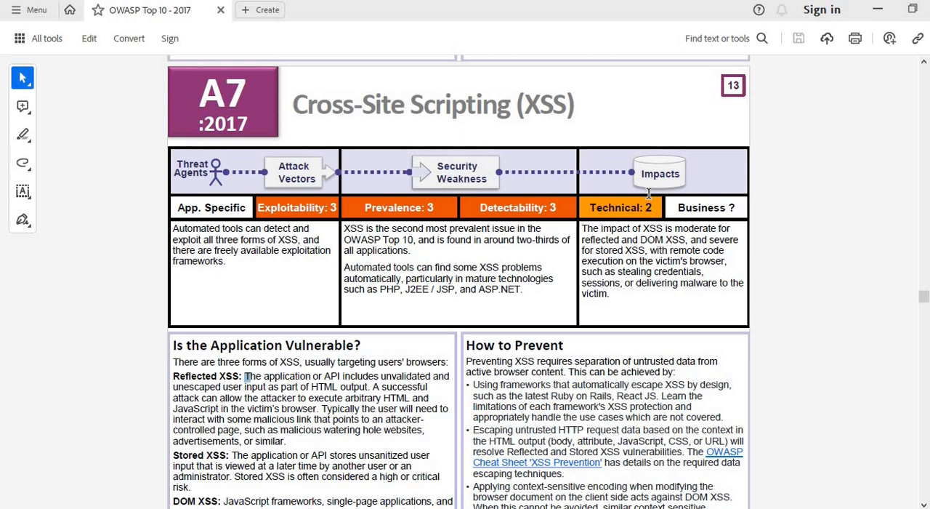
mouse_move(609, 143)
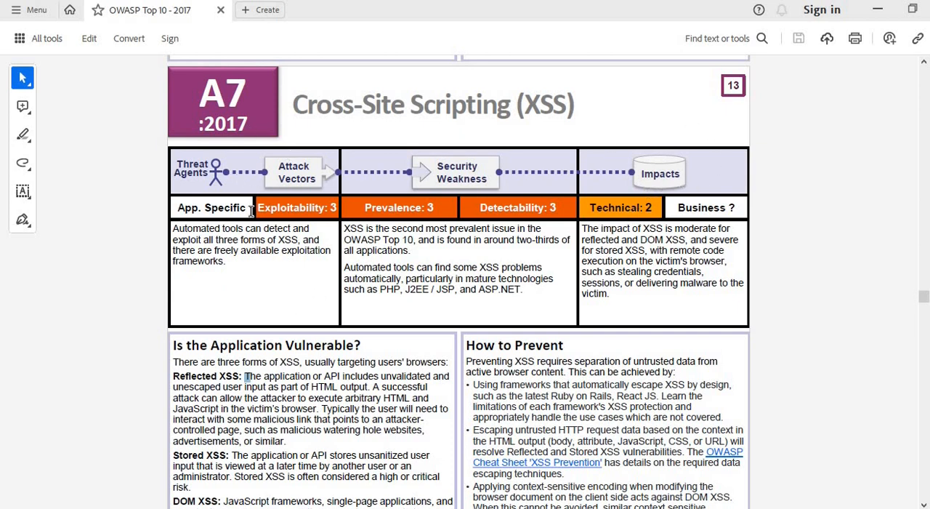
mouse_move(727, 187)
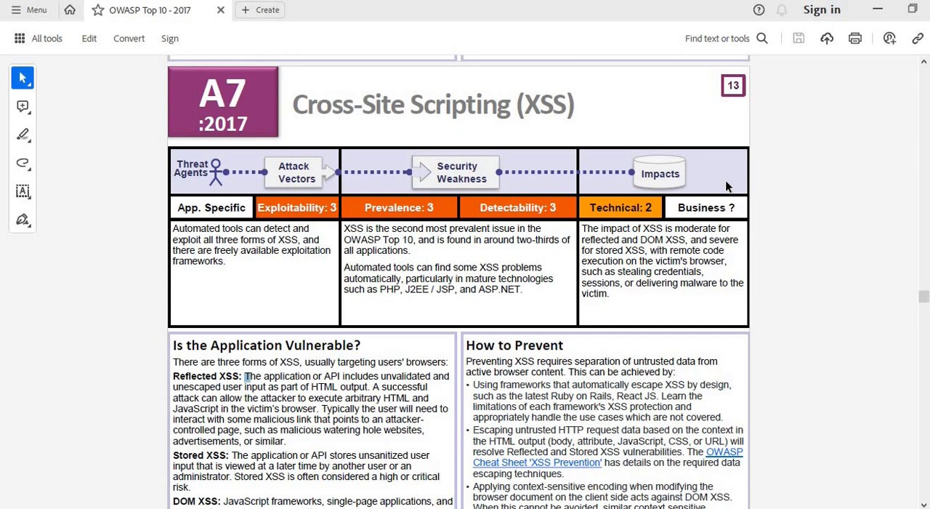
mouse_move(681, 244)
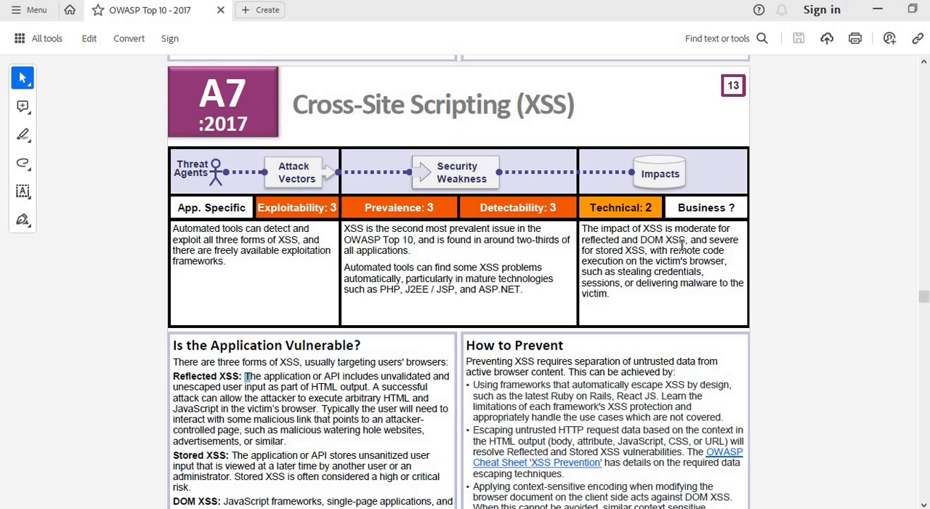
mouse_move(548, 412)
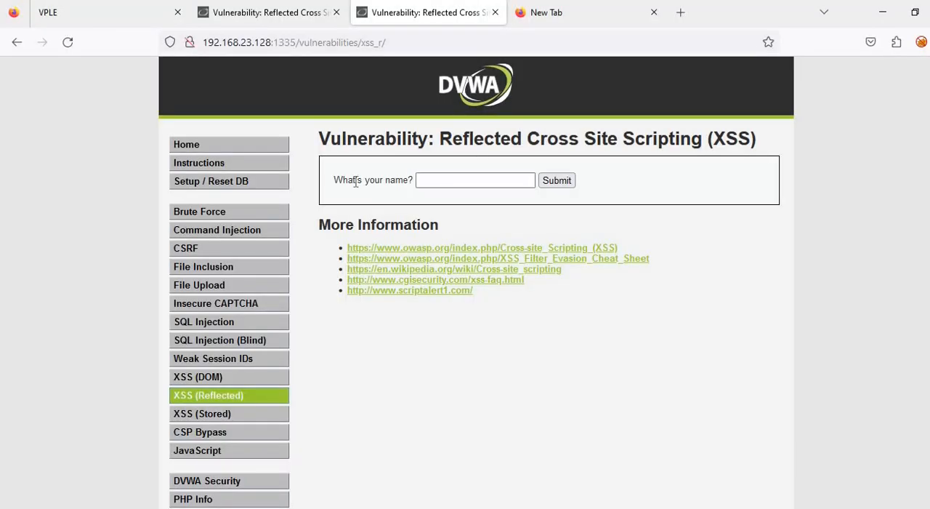
Step: Submit the name 'rahul', then 'ABC', through the DVWA Reflected XSS name form
click(476, 180)
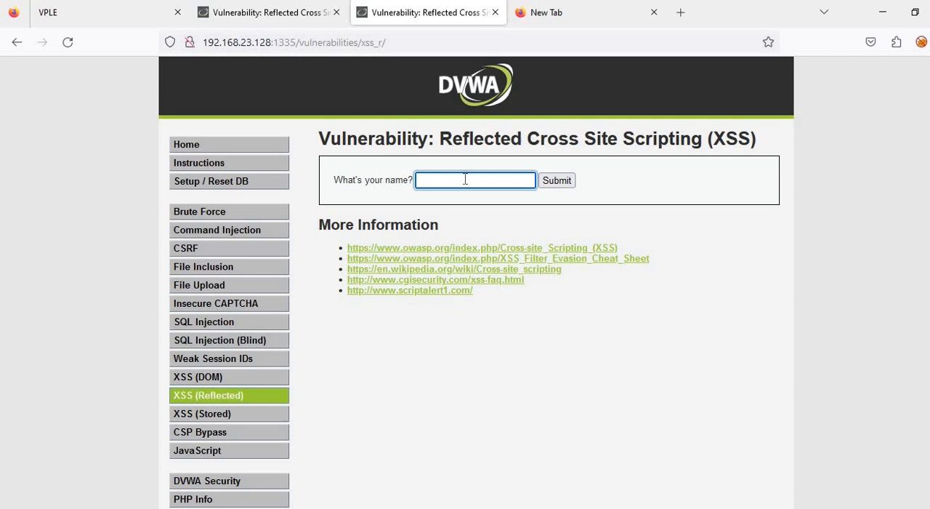
text(rahu)
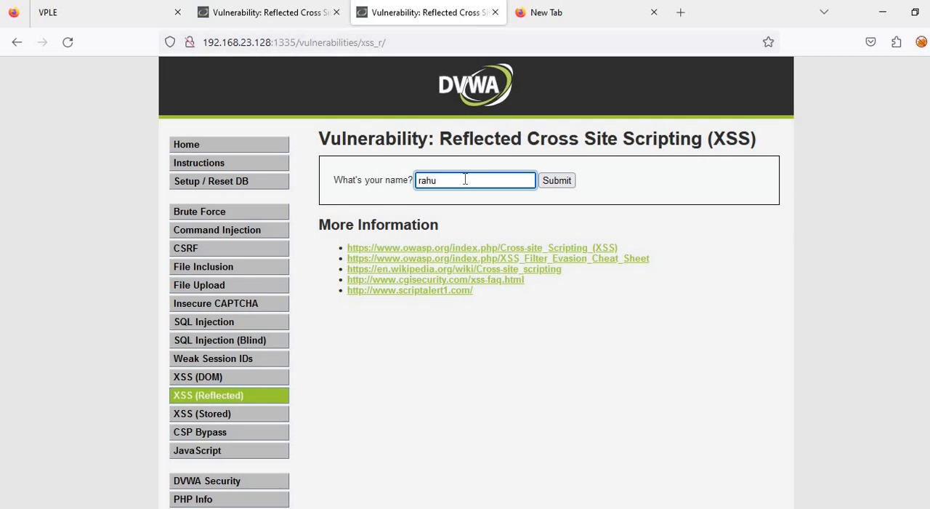
text(l)
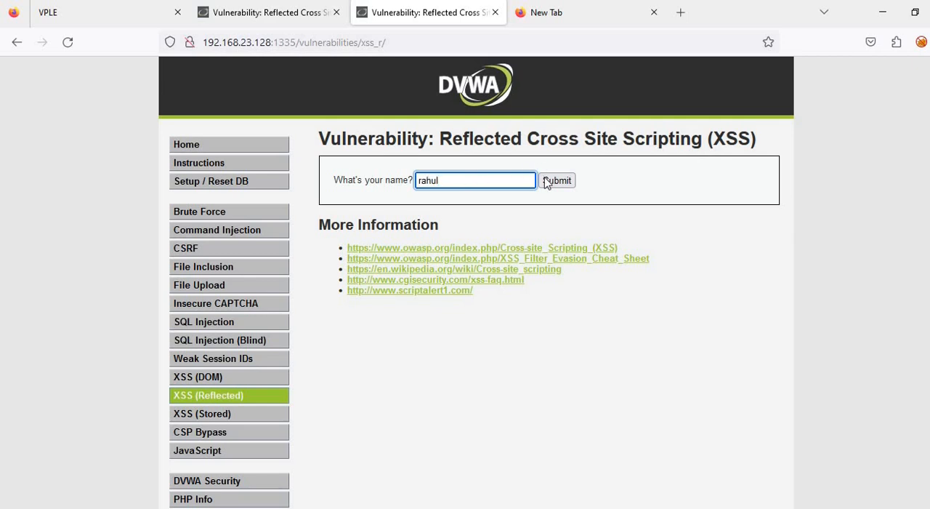
click(557, 180)
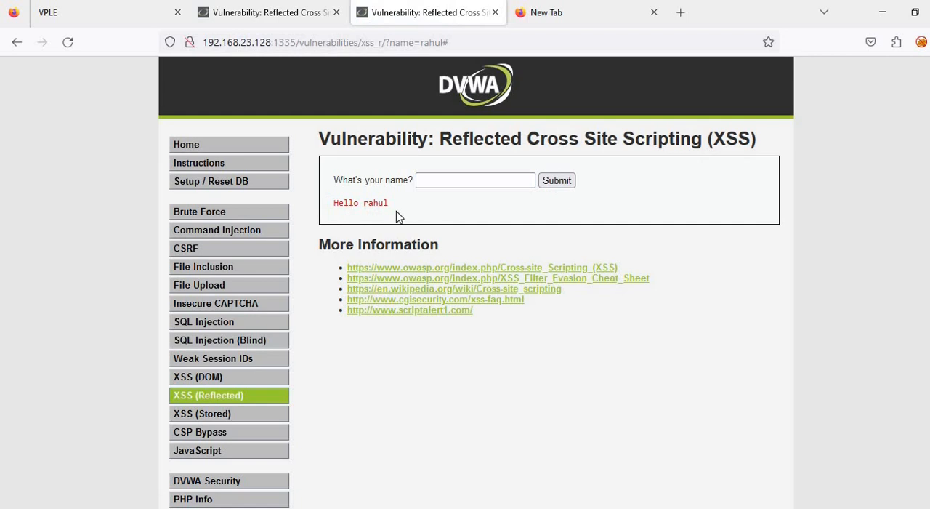
double_click(360, 202)
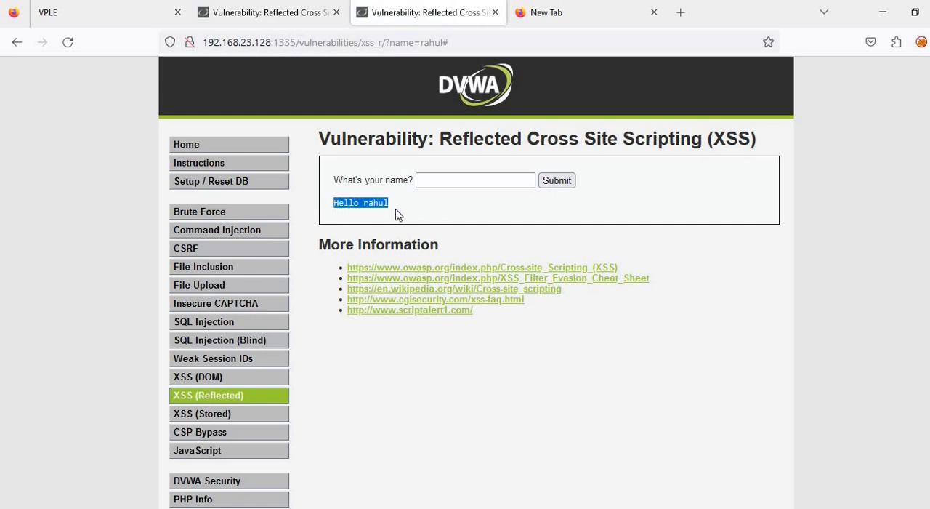
click(474, 180)
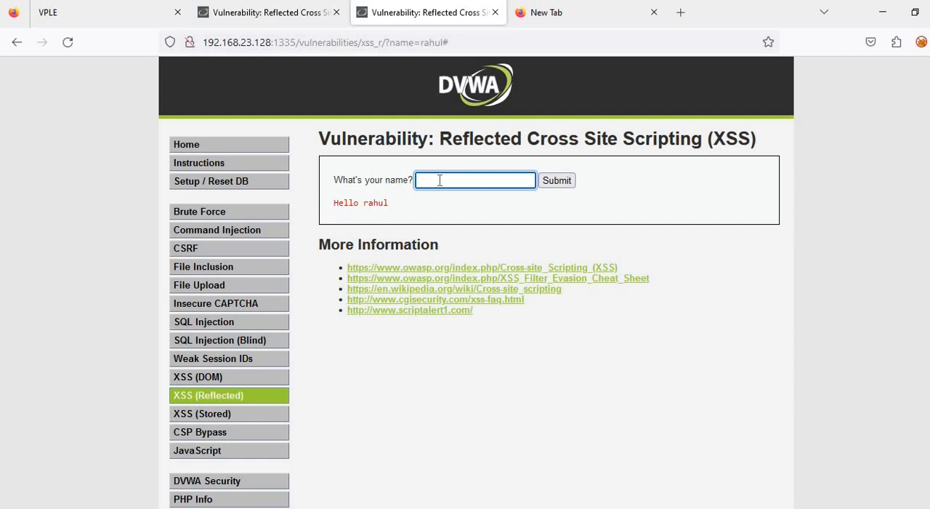
text(ABC)
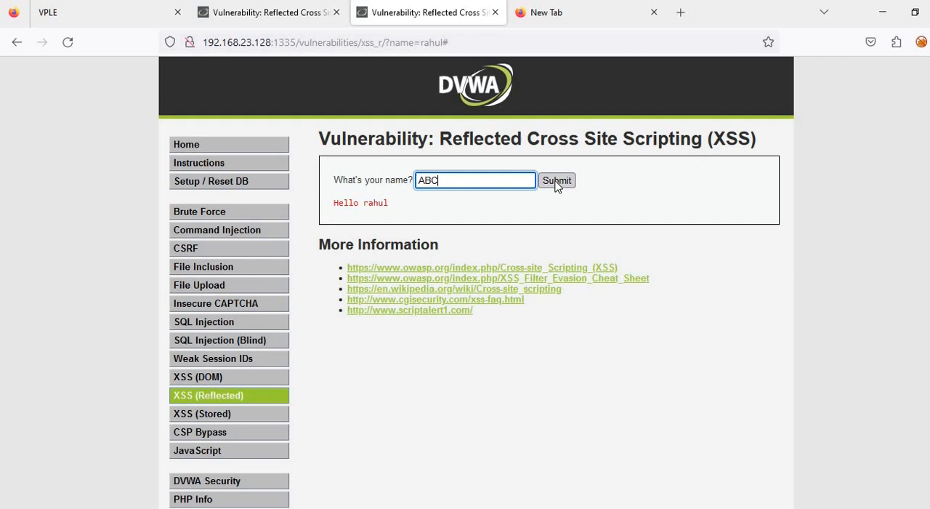
click(557, 180)
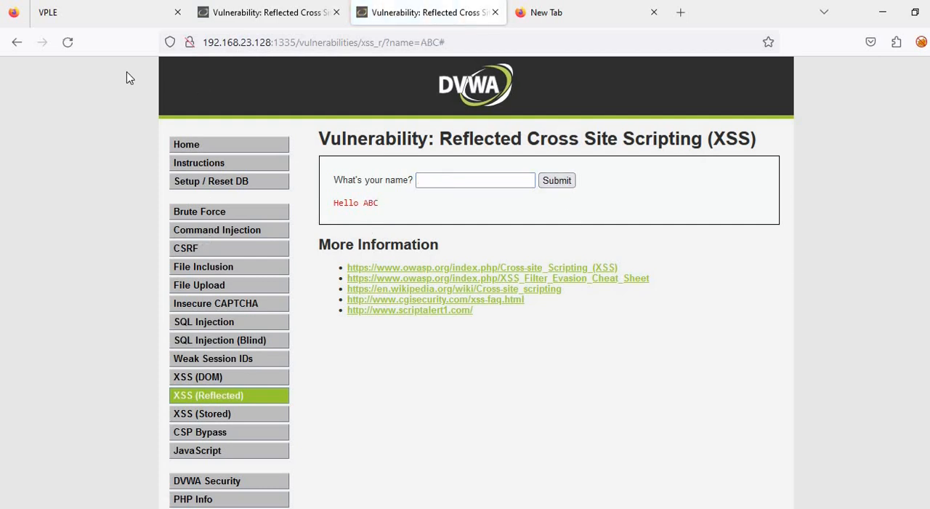
mouse_move(210, 70)
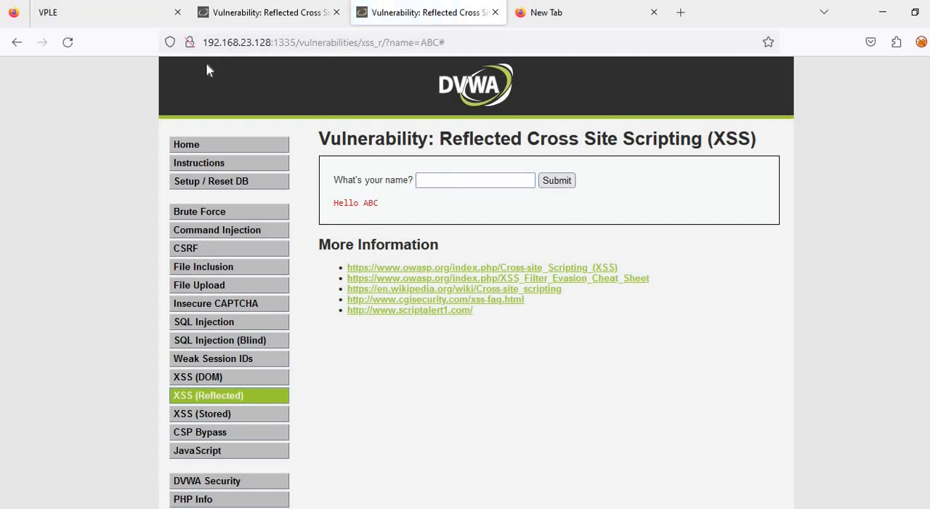
mouse_move(917, 109)
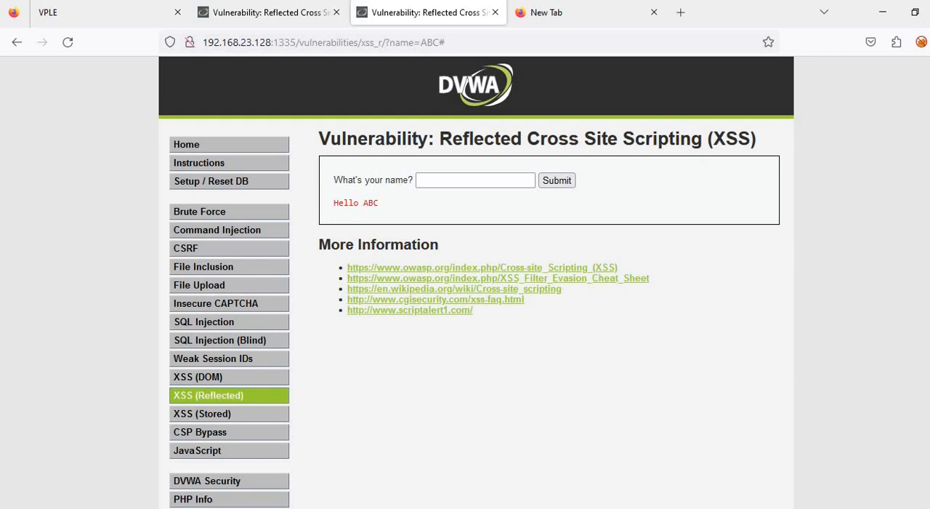
Step: Check Burp's HTTP history, then begin entering ASDF in the DVWA name field
click(922, 41)
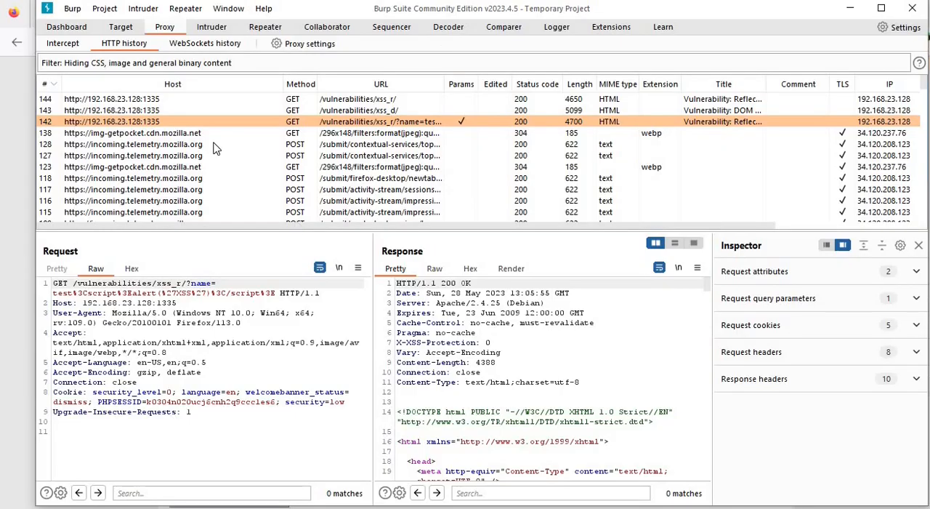
click(62, 43)
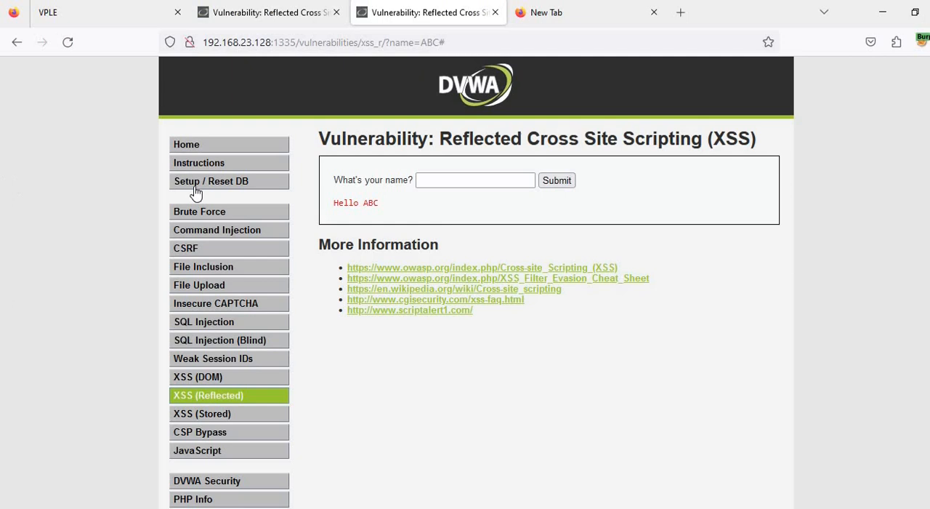
click(476, 180)
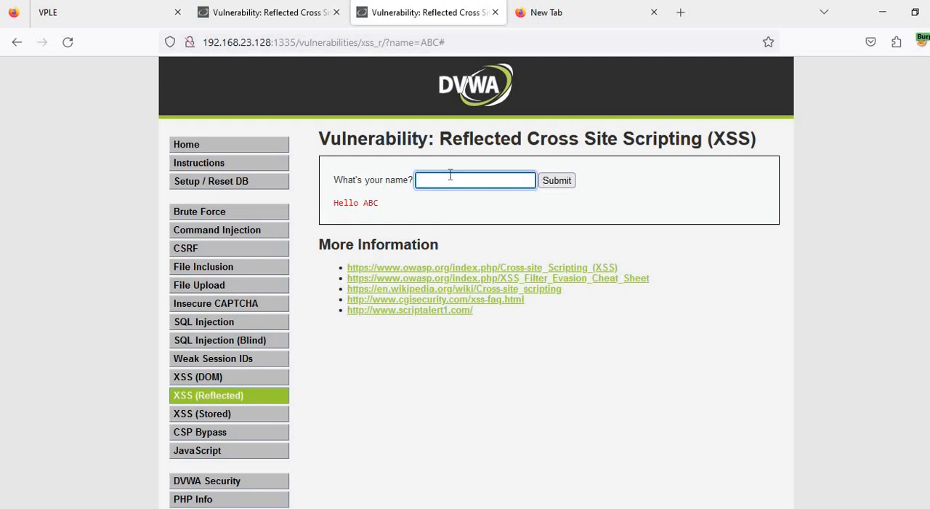
text(AS)
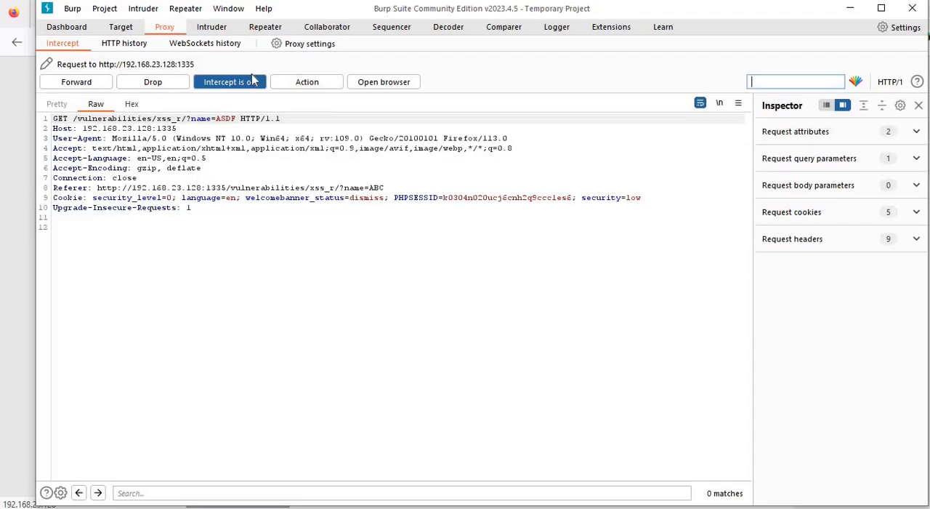
Step: Send the intercepted name=ASDF GET request to Repeater
drag(75, 118, 237, 118)
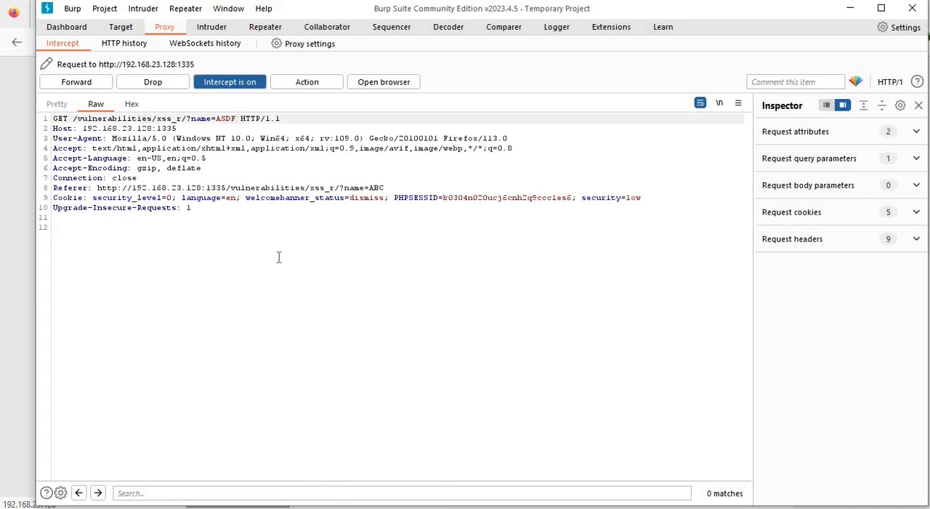
right_click(279, 257)
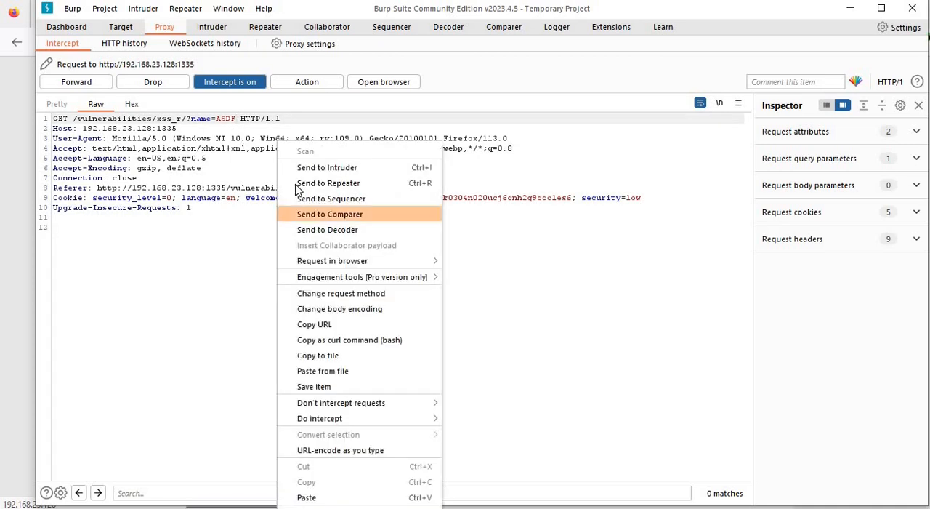
click(230, 82)
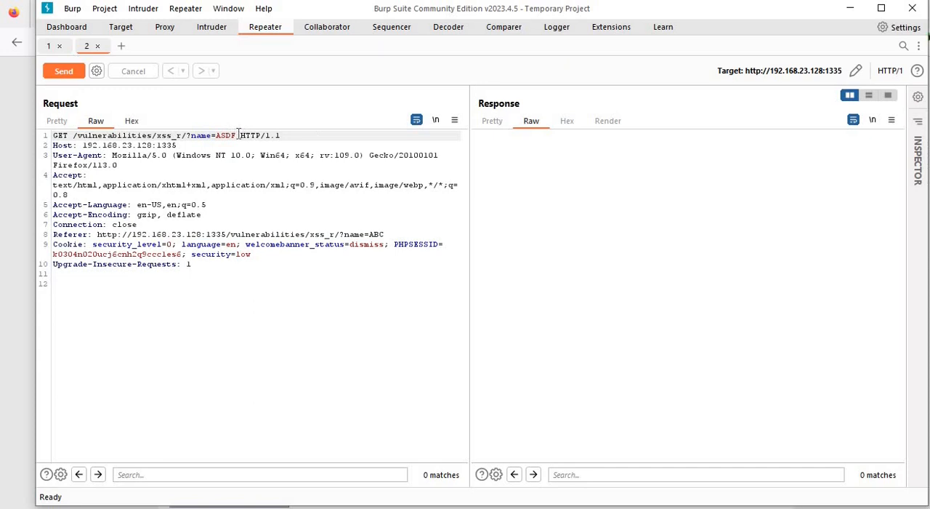
mouse_move(346, 147)
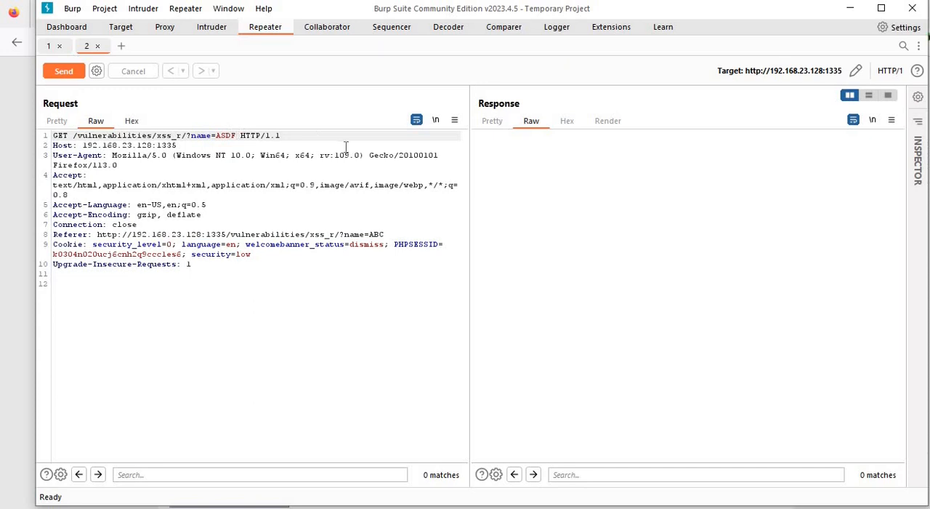
Step: Send the ASDF request from Repeater and search the response for the echoed ASDF
text(<)
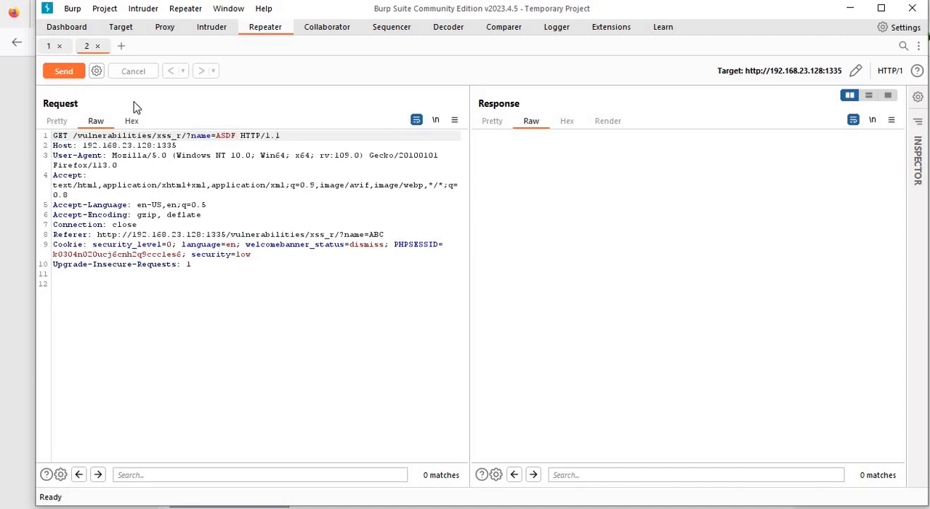
click(64, 71)
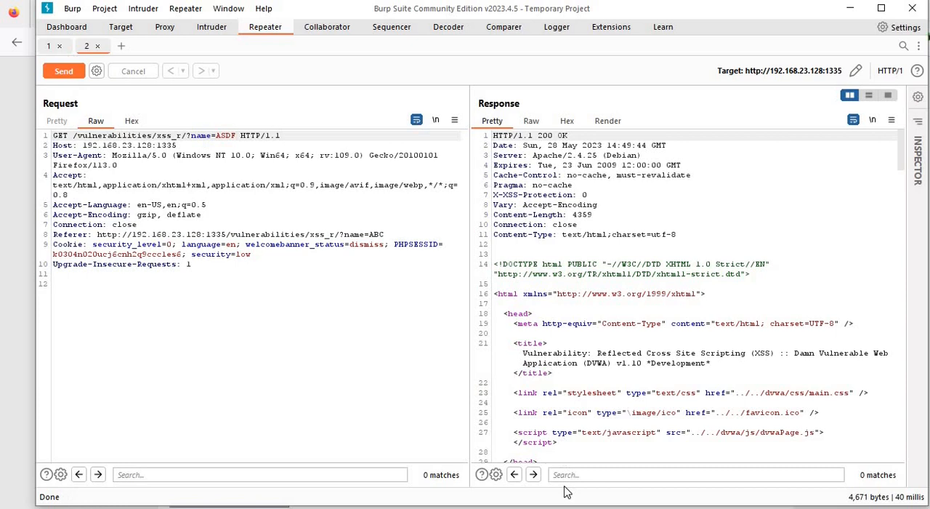
text(ASDF)
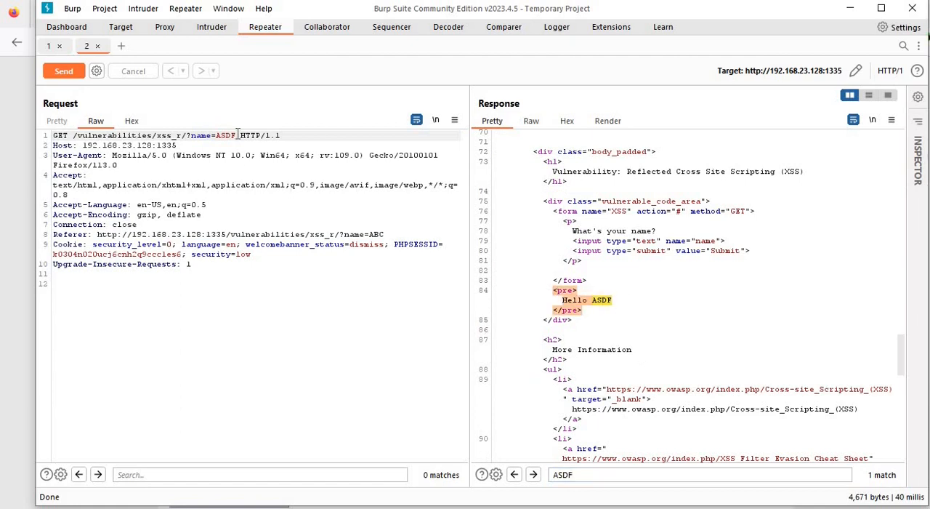
Step: Append <script>alert('XSS')</script> to the name parameter, send it, and inspect the unescaped echo
text(<script>)
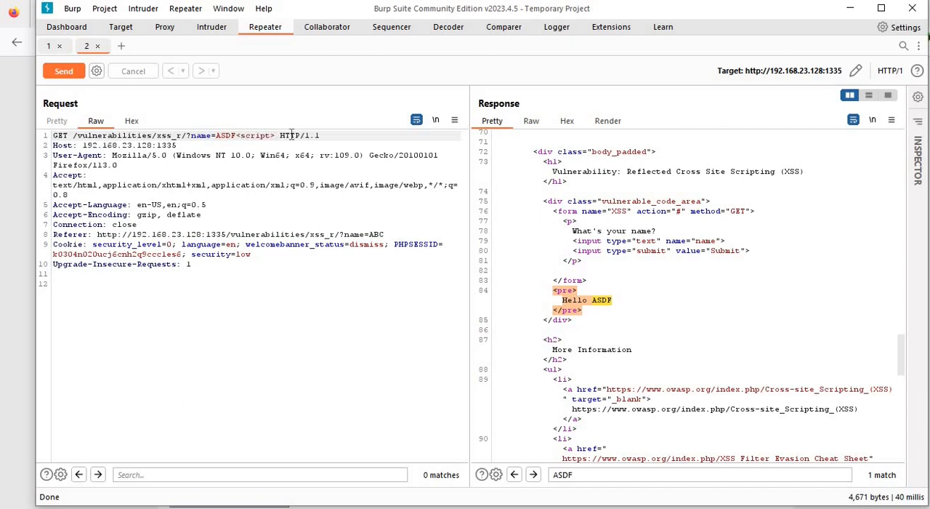
text(</script>)
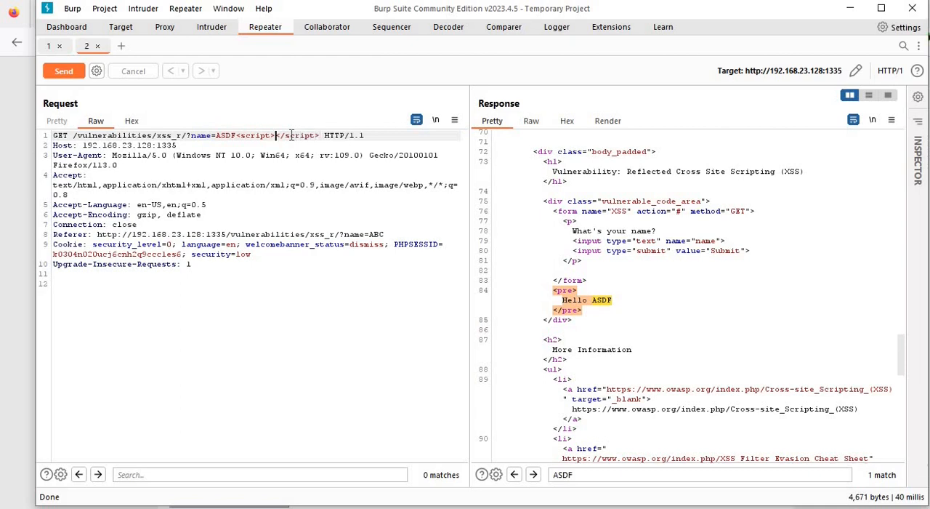
text(alert)
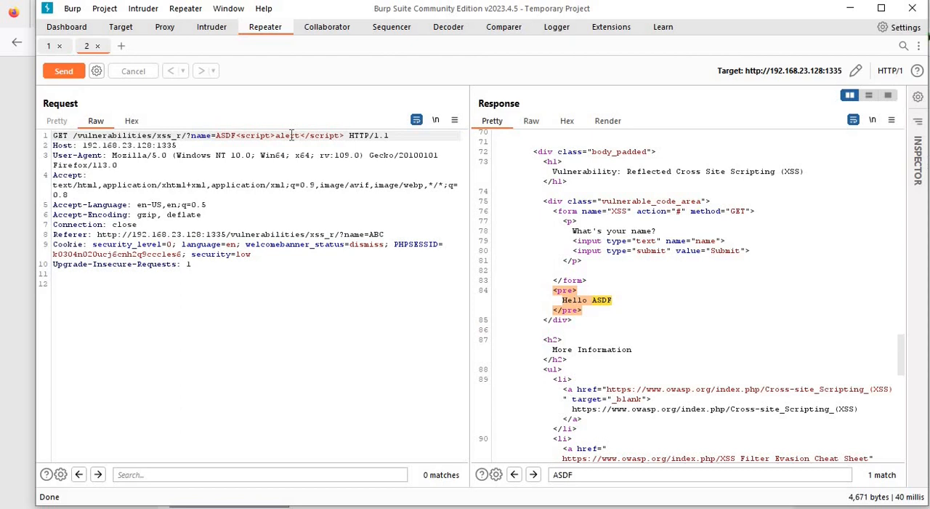
mouse_move(322, 257)
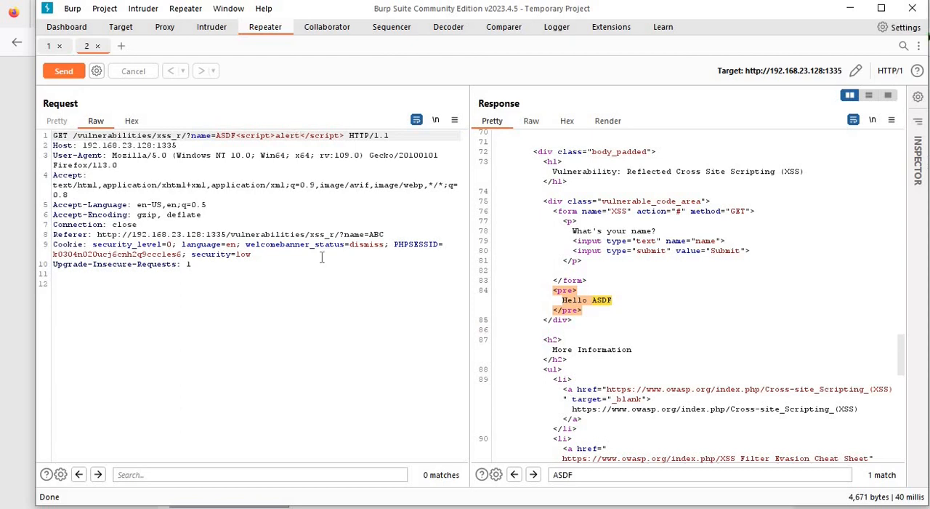
text(())
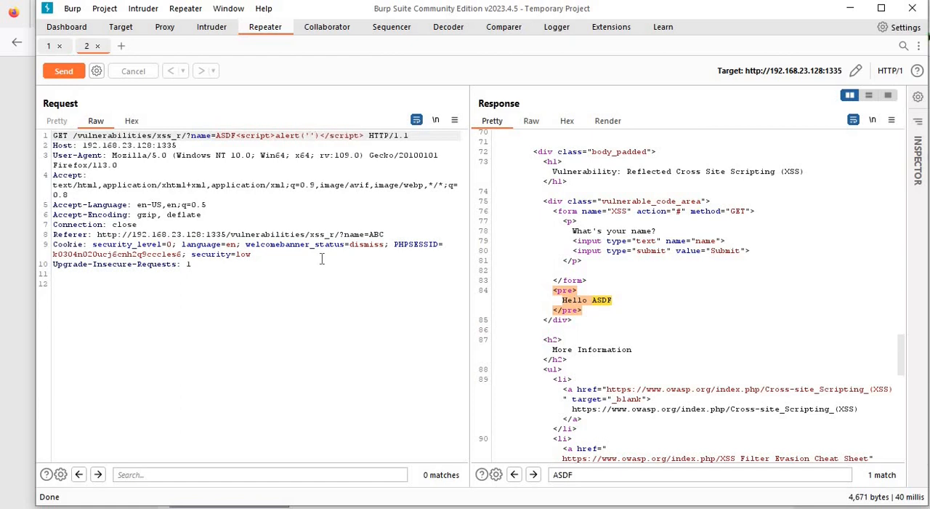
text(XSS)
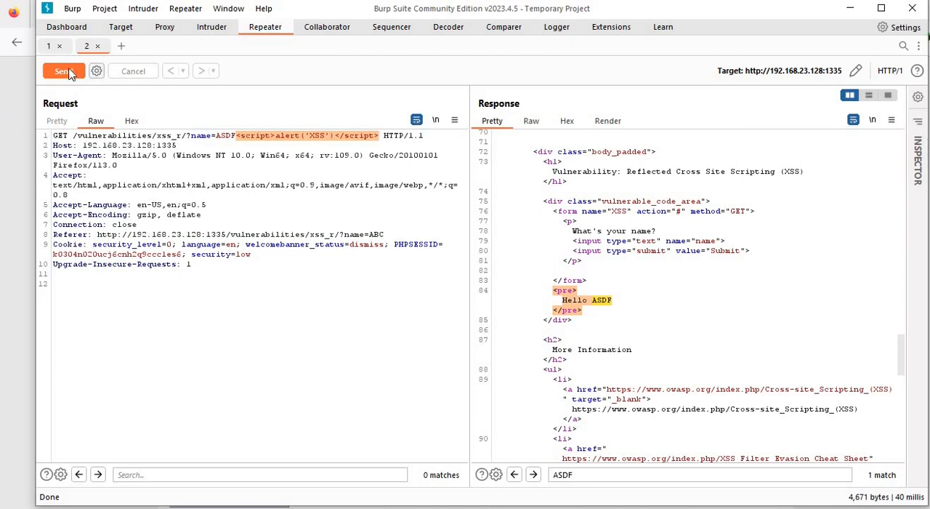
click(64, 71)
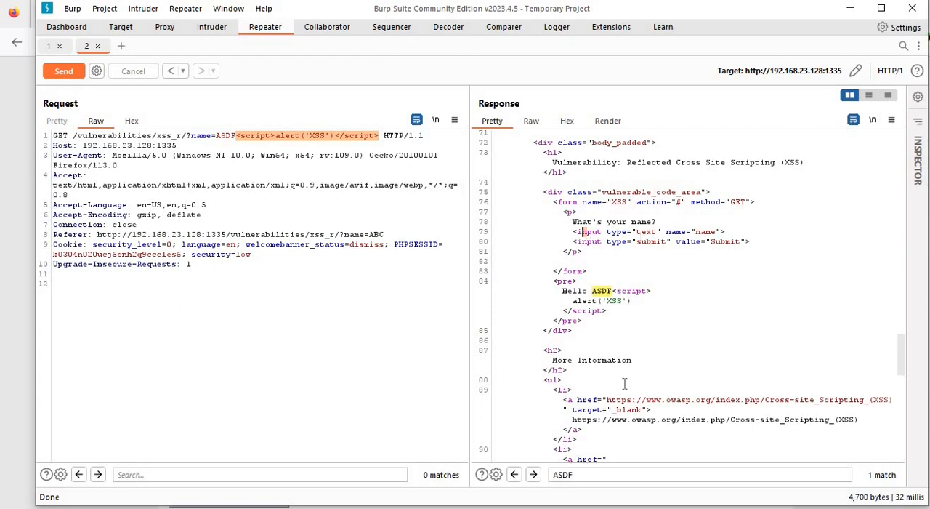
mouse_move(810, 45)
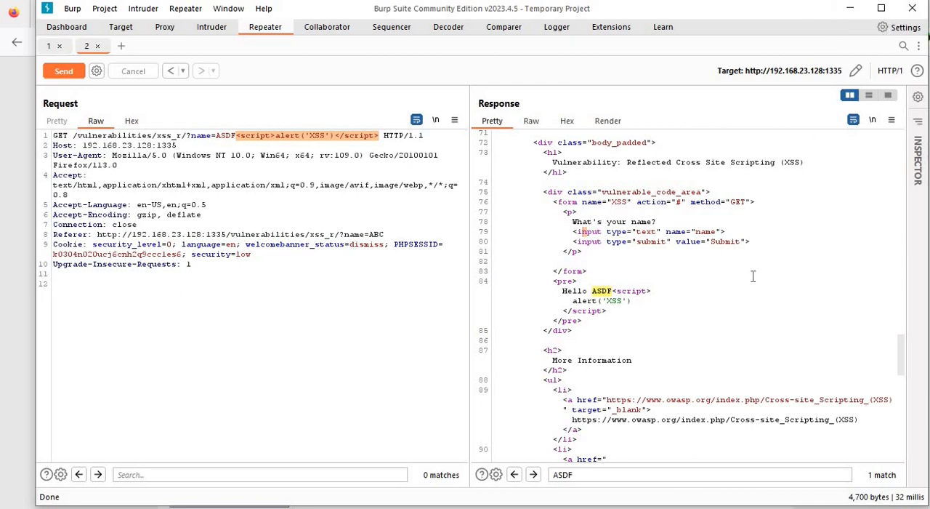
right_click(754, 276)
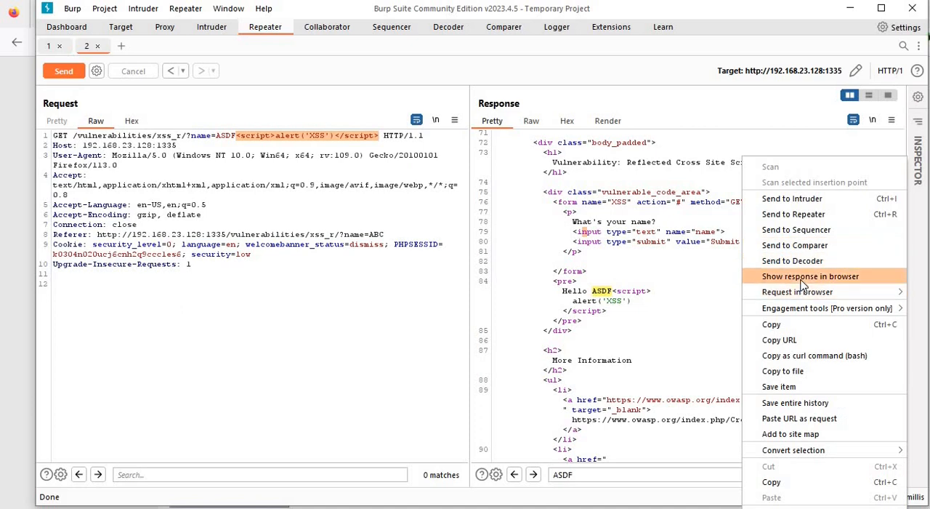
Step: Show the Repeater response in the browser and enter the name AAAA on the DVWA form
click(810, 275)
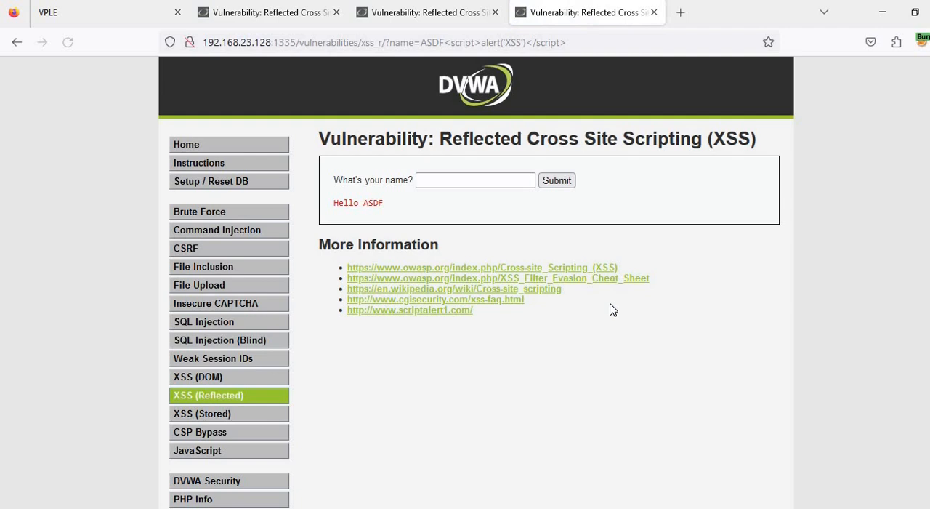
click(476, 179)
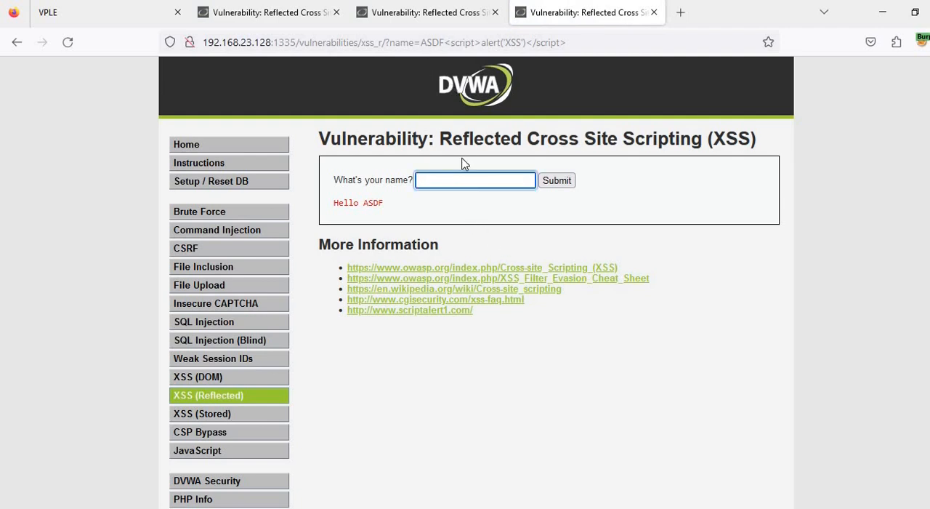
text(AAAA)
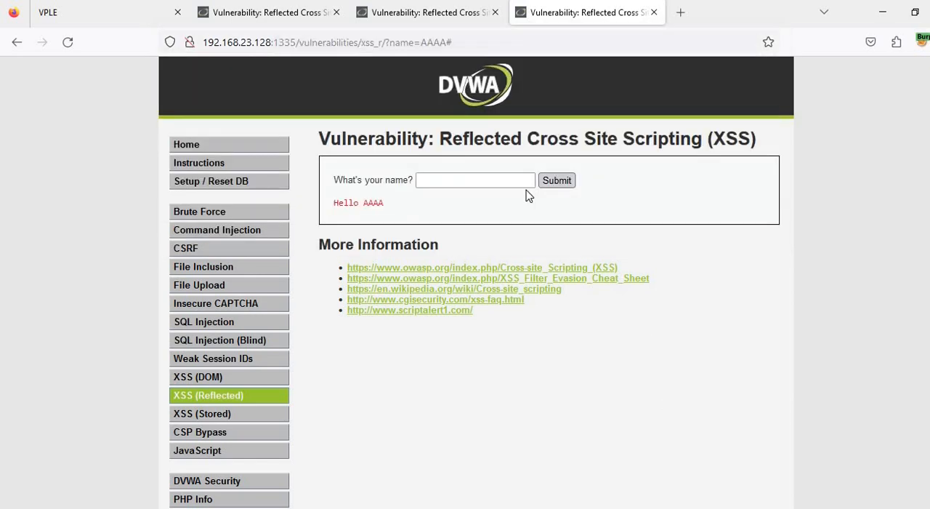
click(475, 180)
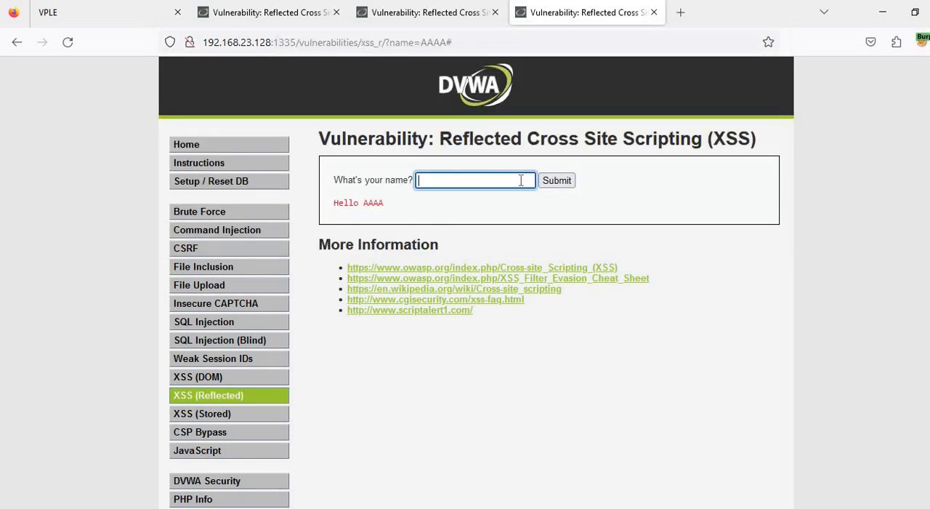
Step: Submit the <script>alert('XSS')</script> payload via the name form, then open the OWASP XSS reference
text(<scri)
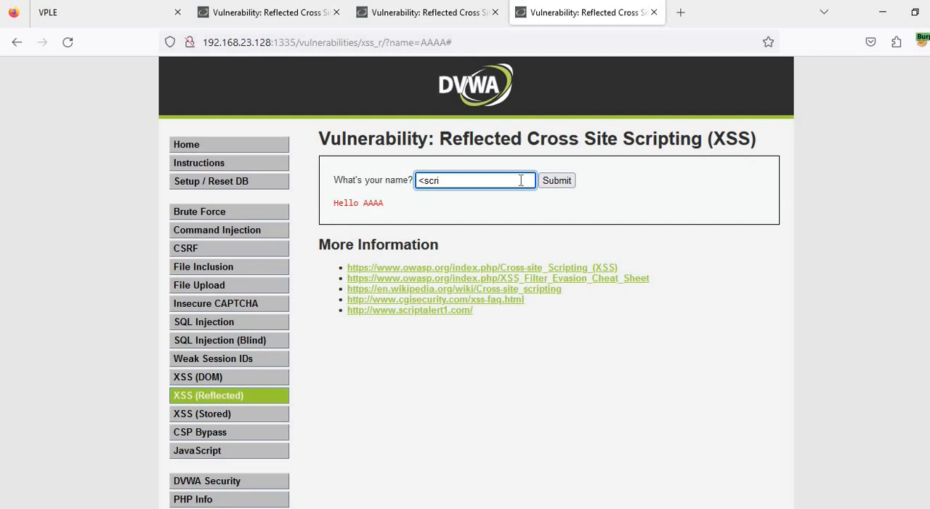
text(pt></sc)
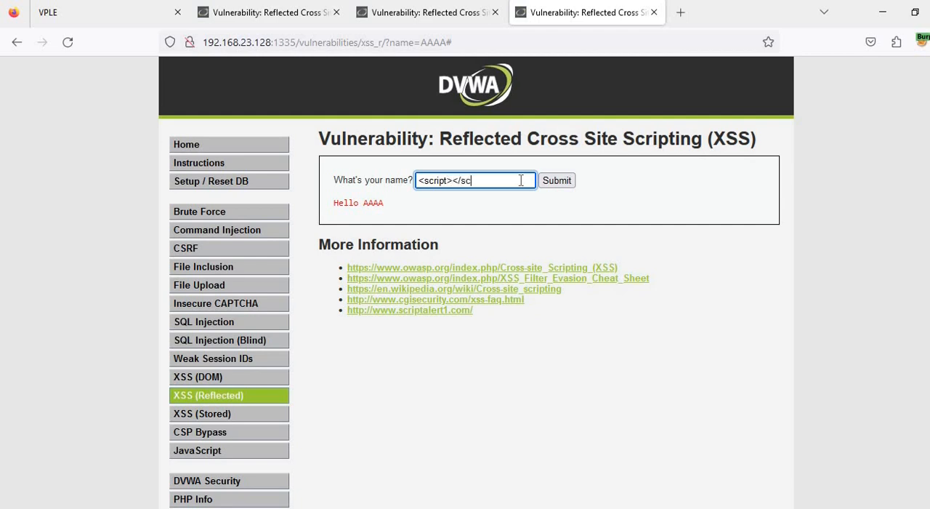
text(ript>)
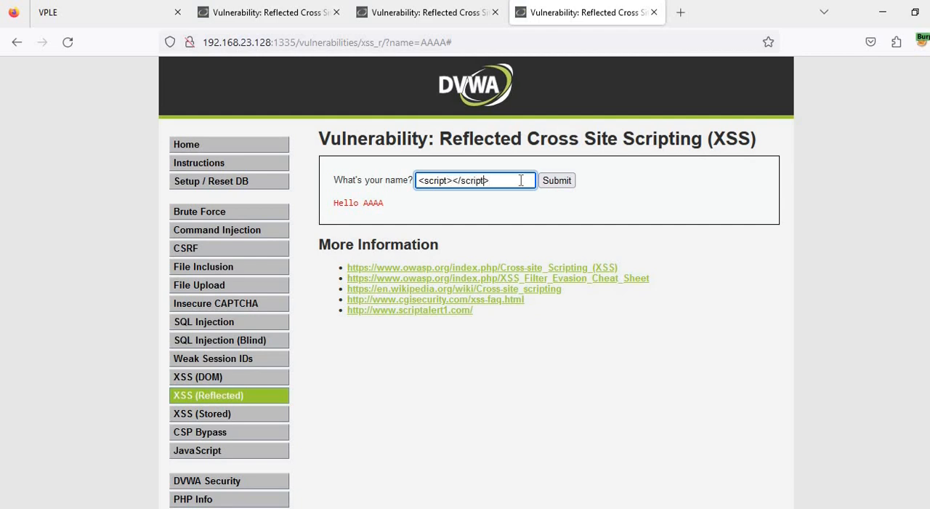
text(alert(')
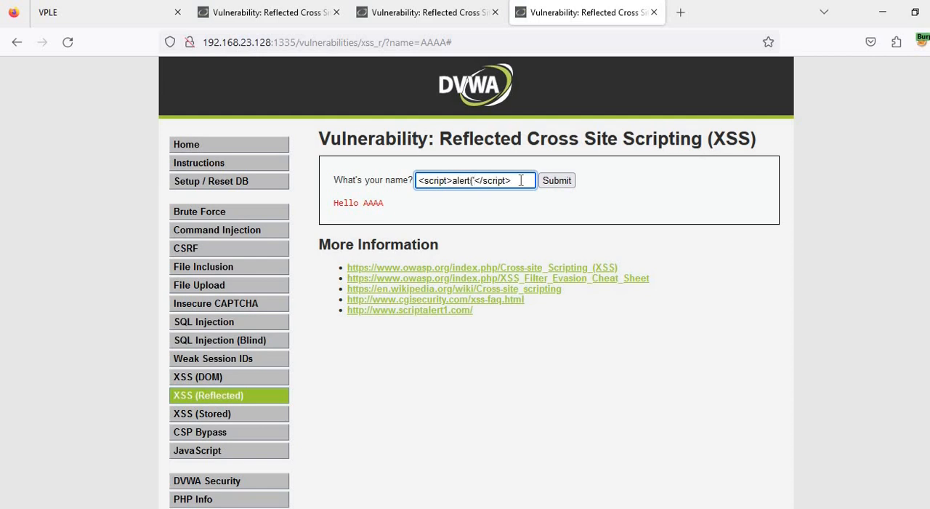
text(XSS')
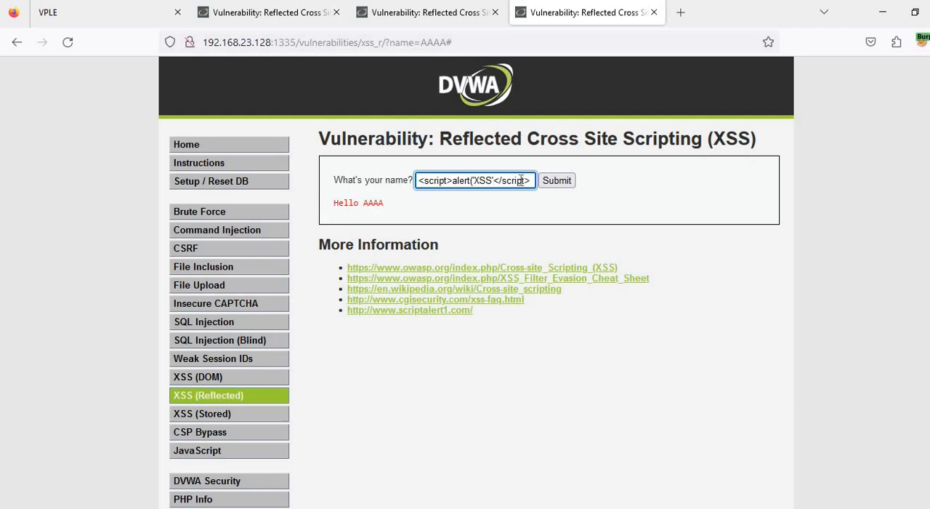
click(557, 180)
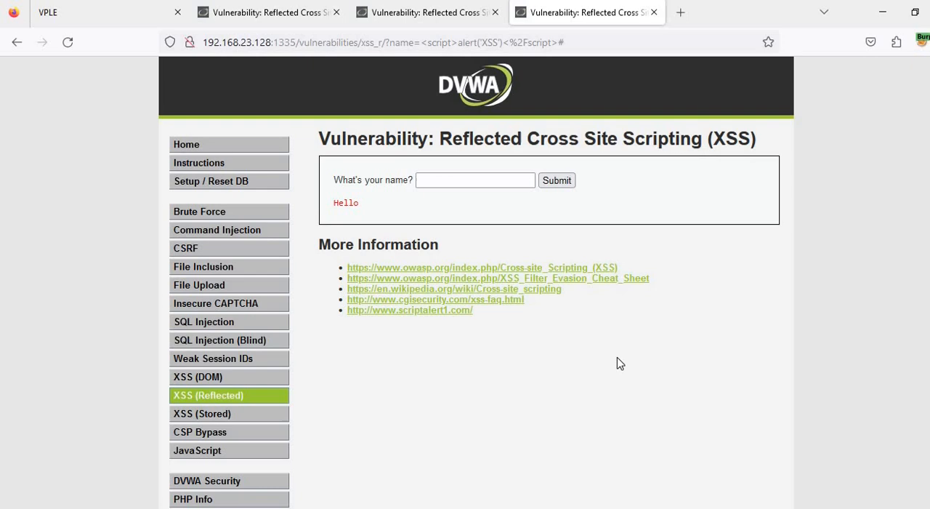
click(482, 267)
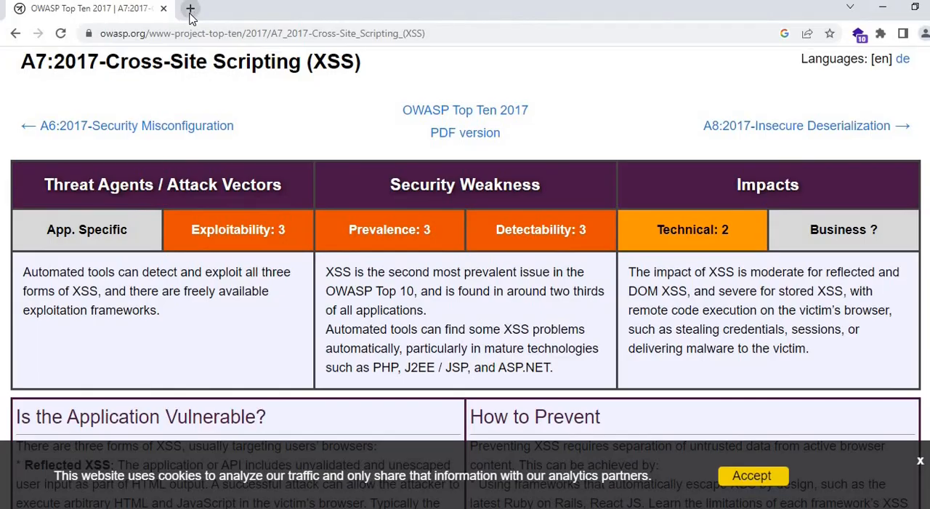
Step: Search Google for XSS payloads, open the payloadbox xss-payload-list repo, and scroll its payloads
click(190, 8)
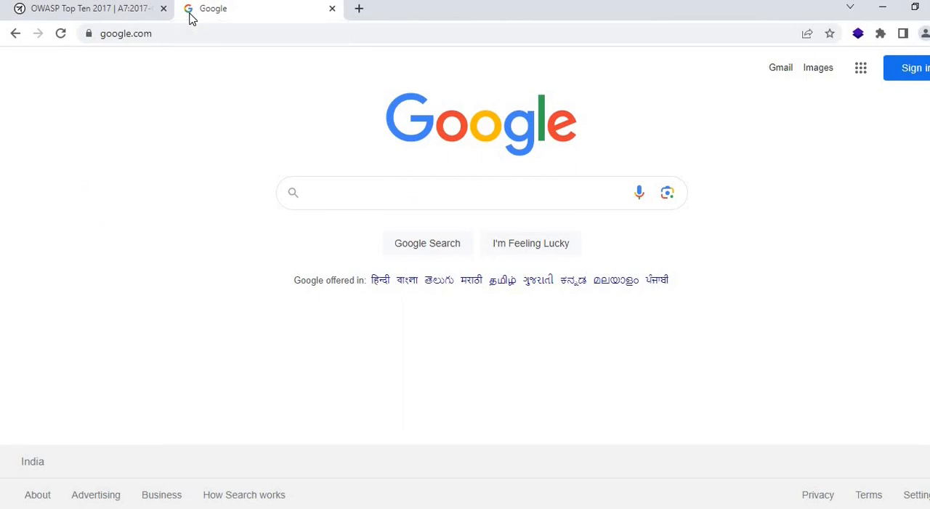
text(XSS)
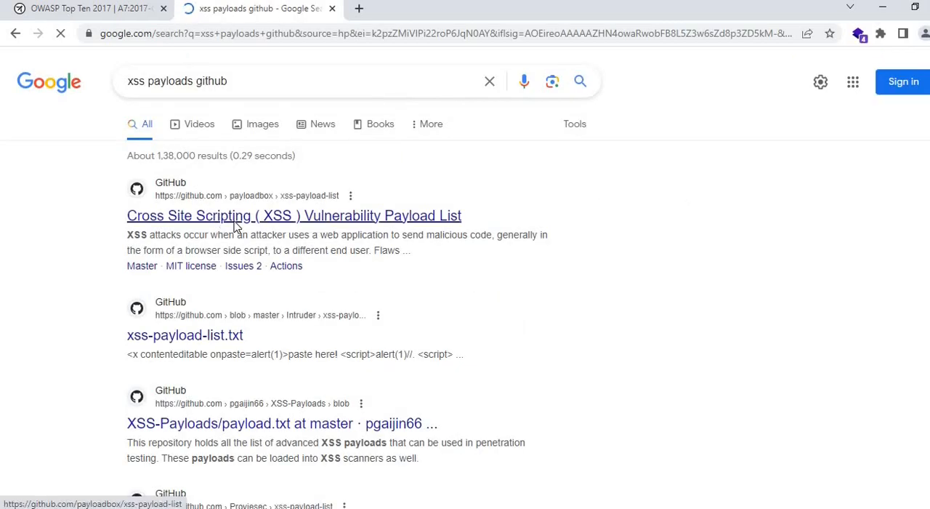
click(294, 215)
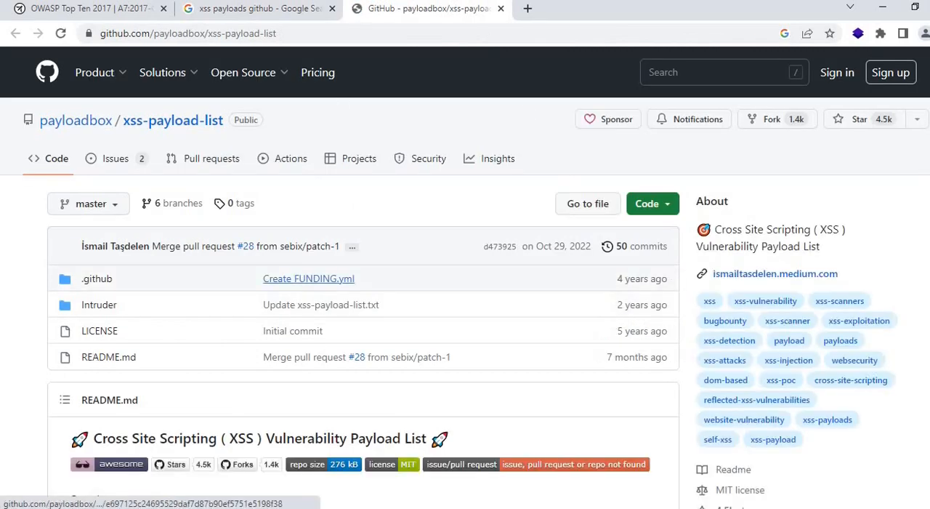
scroll(down, 3)
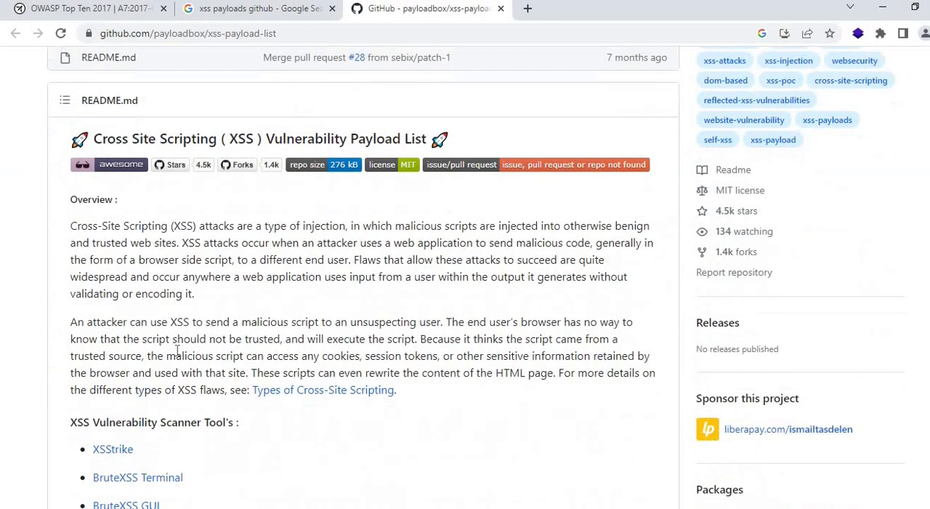
scroll(down, 3)
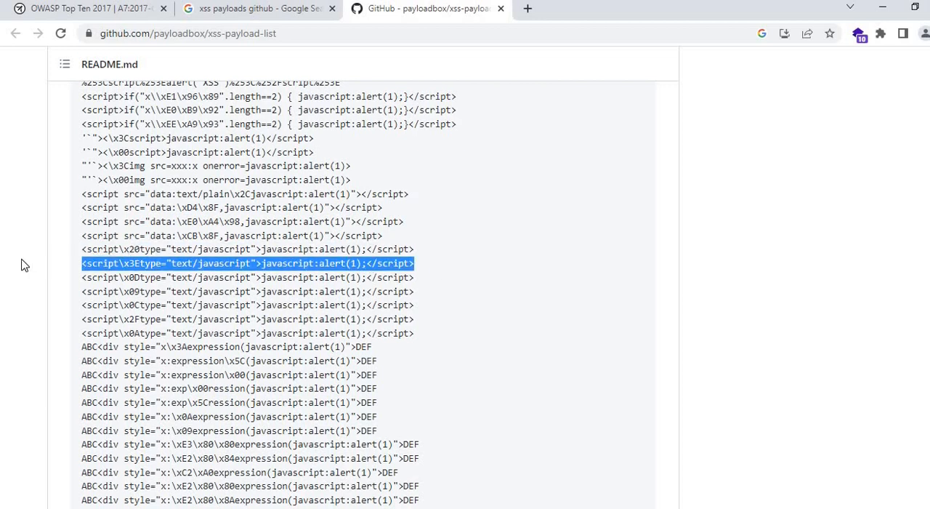
mouse_move(434, 191)
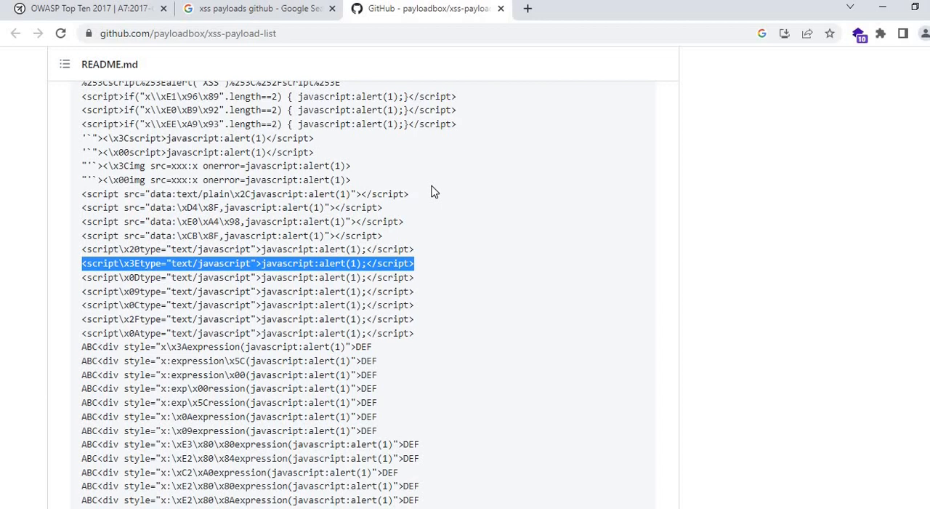
mouse_move(586, 448)
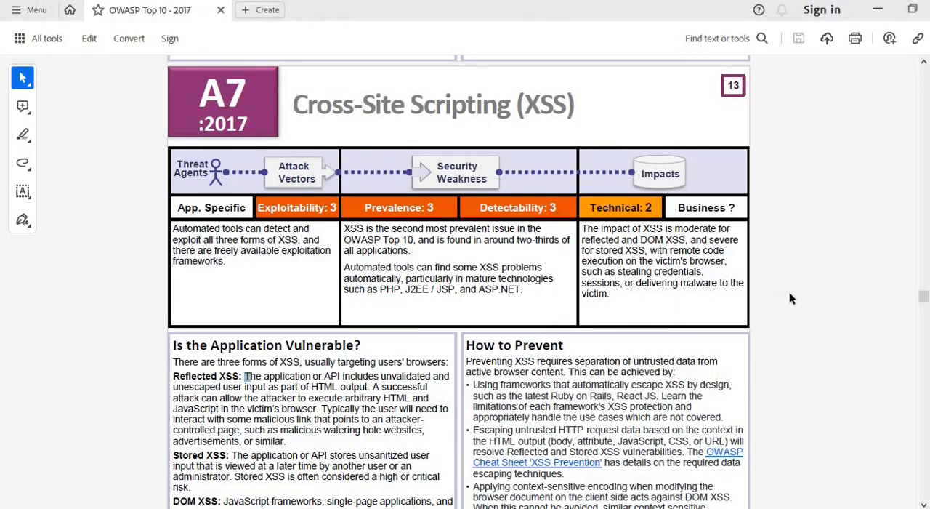
Step: Read the A7 How to Prevent section, selecting the auto-escaping and untrusted-data escaping advice
scroll(down, 3)
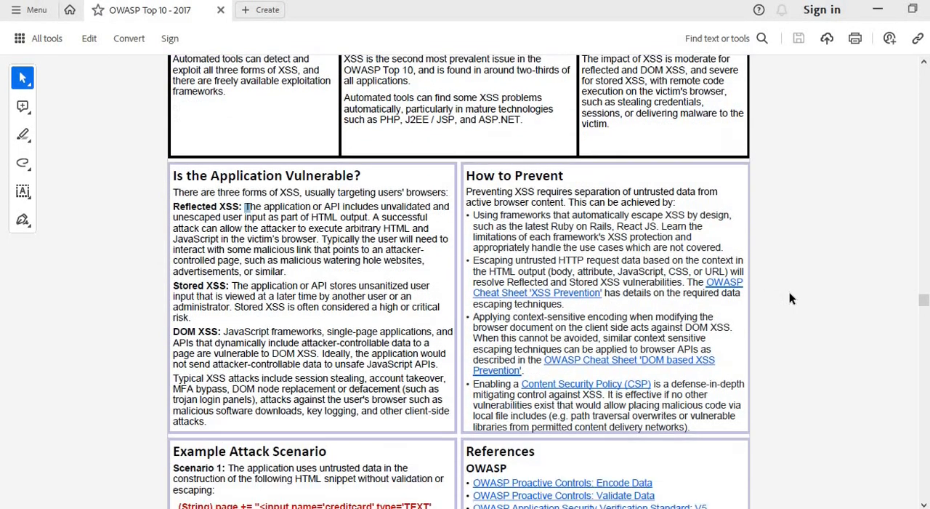
mouse_move(556, 222)
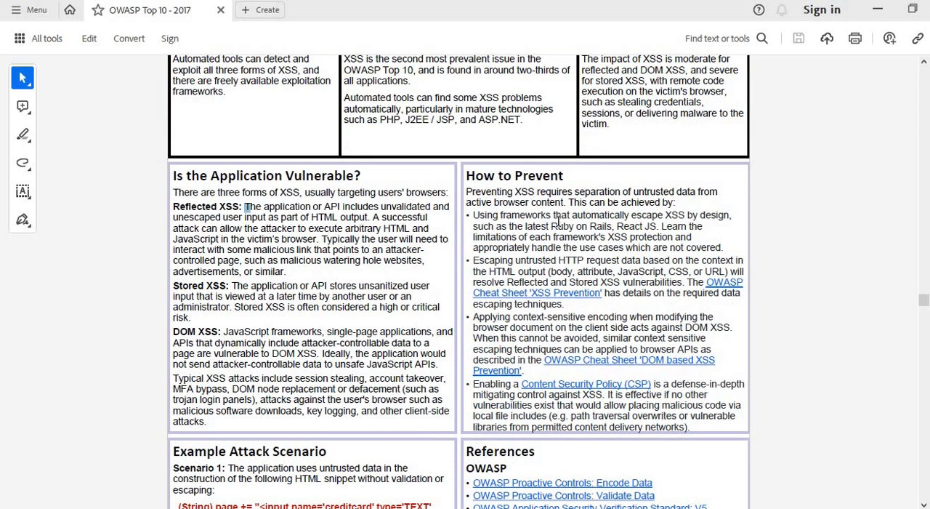
drag(572, 214, 729, 215)
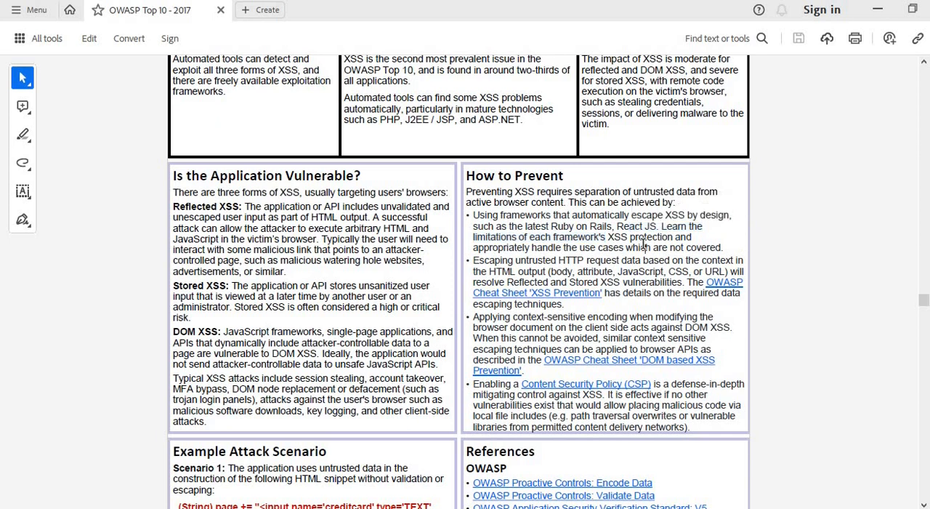
drag(631, 237, 645, 247)
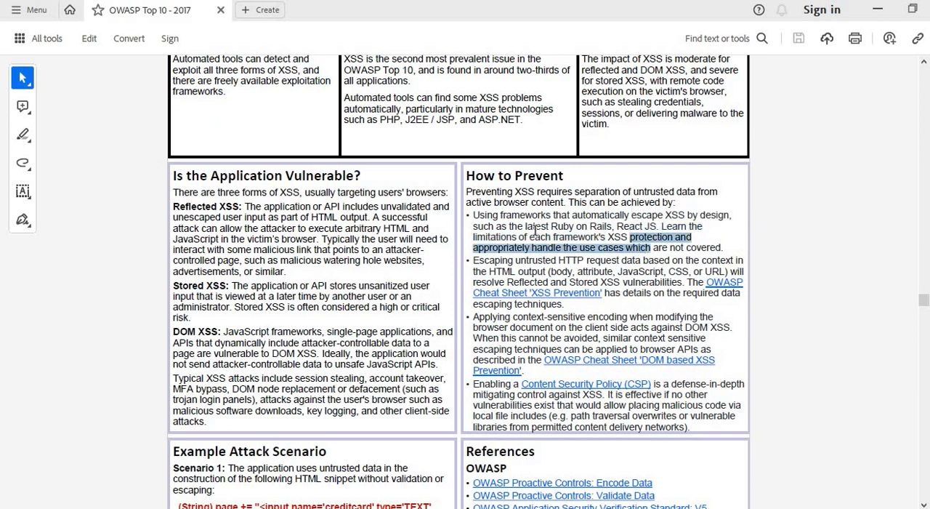
drag(631, 236, 473, 237)
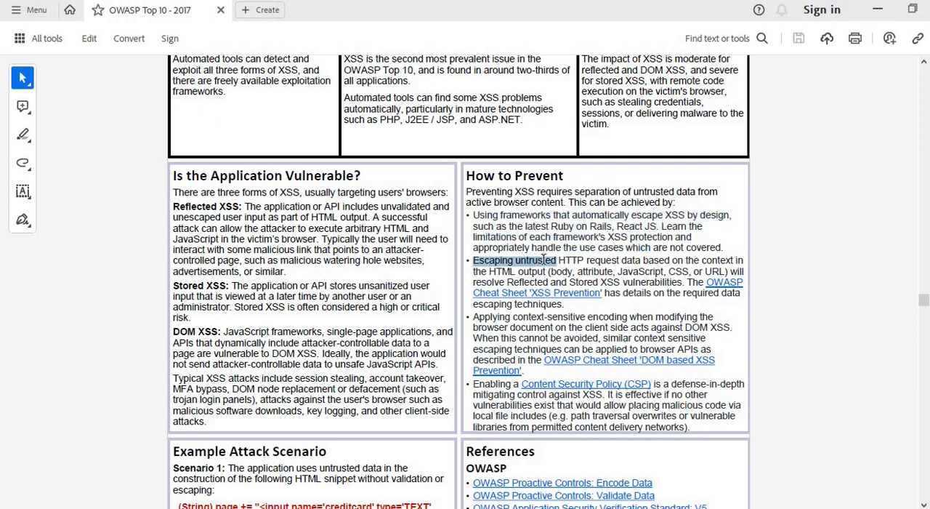
drag(556, 260, 674, 261)
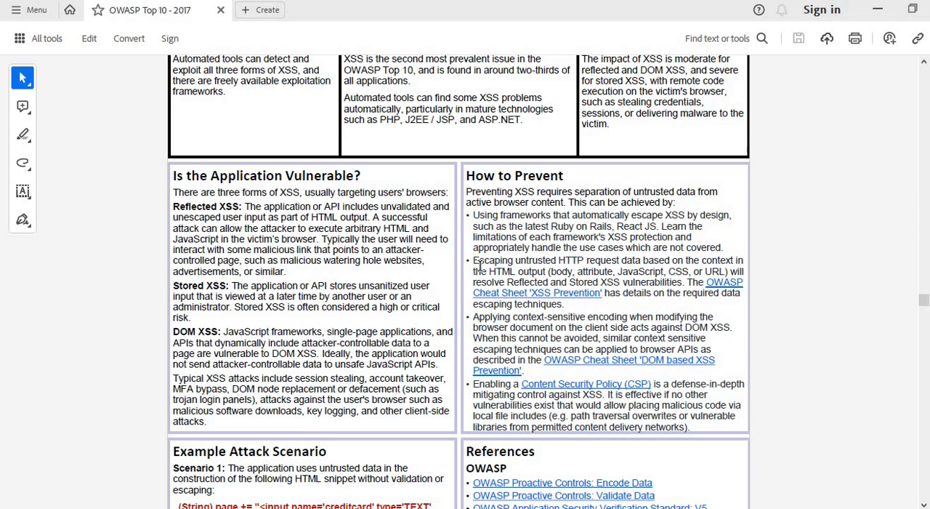
mouse_move(491, 303)
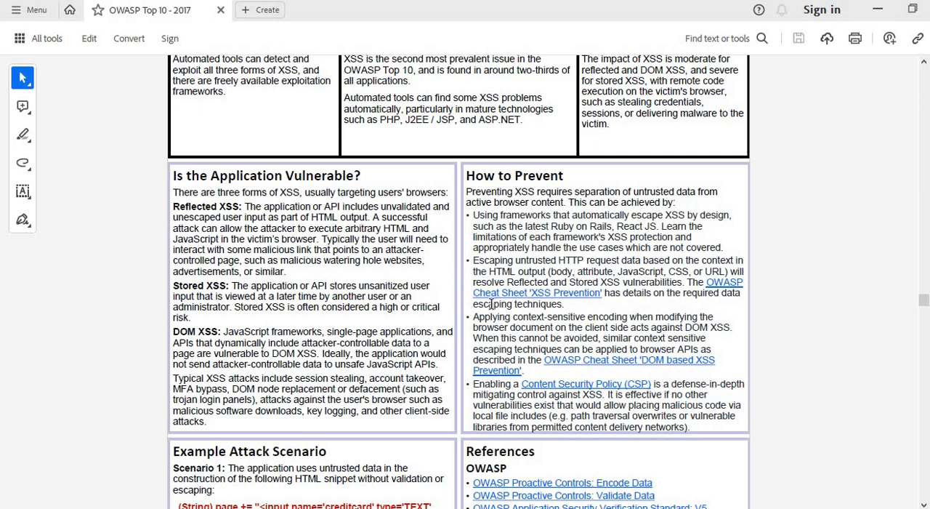
mouse_move(507, 350)
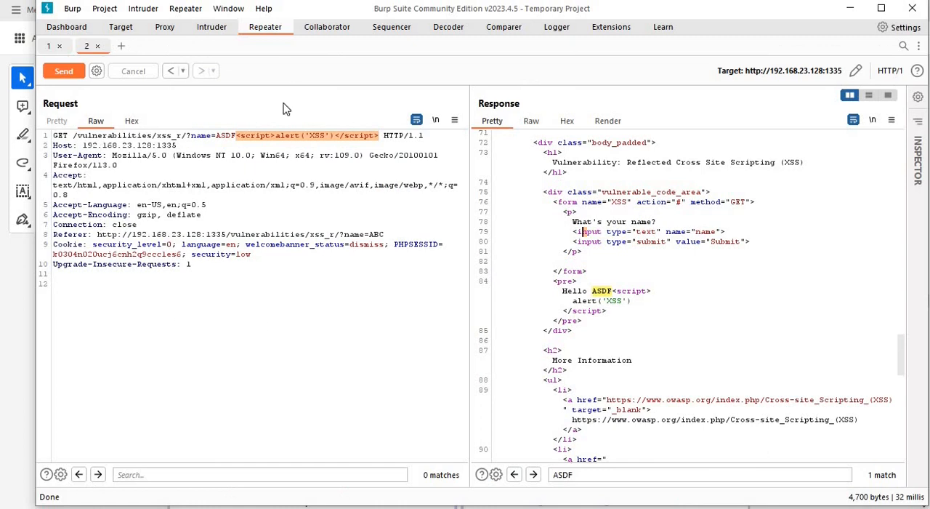
mouse_move(372, 139)
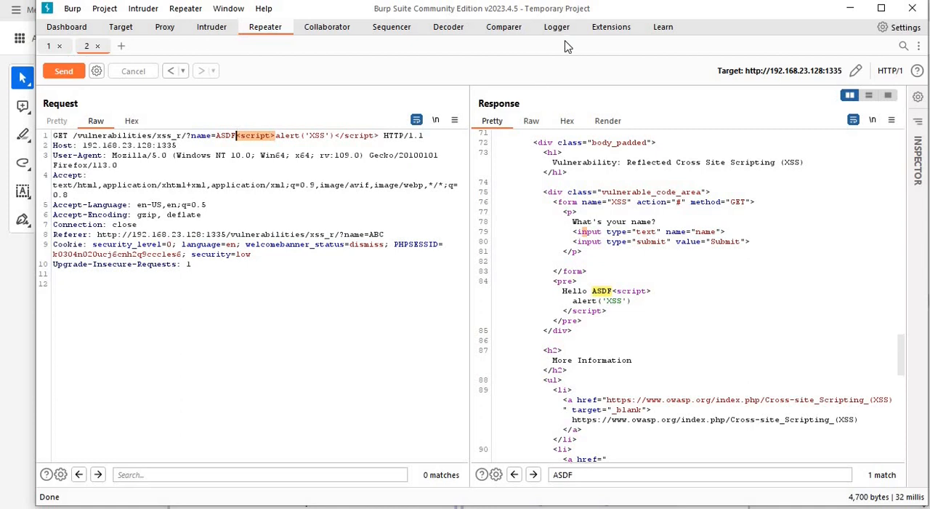
Step: URL-encode '<script>' in Decoder to %3c%73%63%72%69%70%74%3e and return to the Repeater request
click(449, 27)
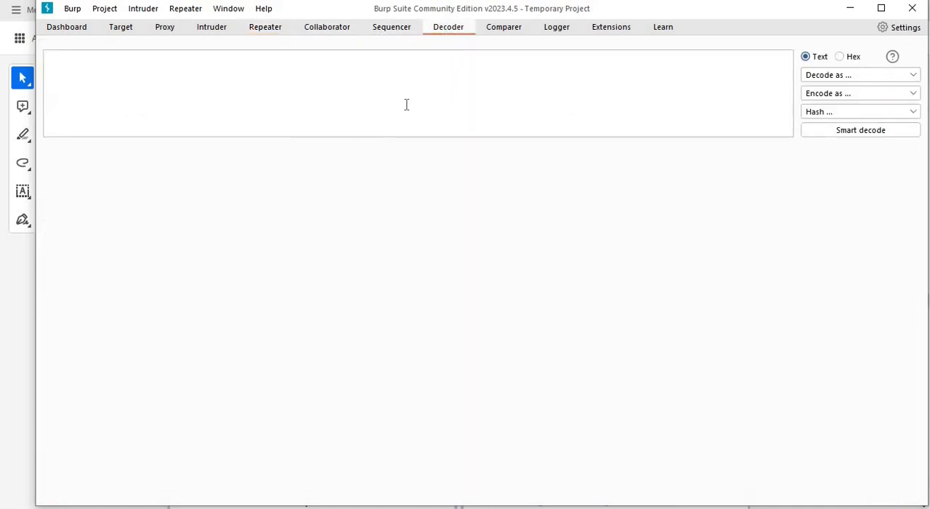
text(<script>)
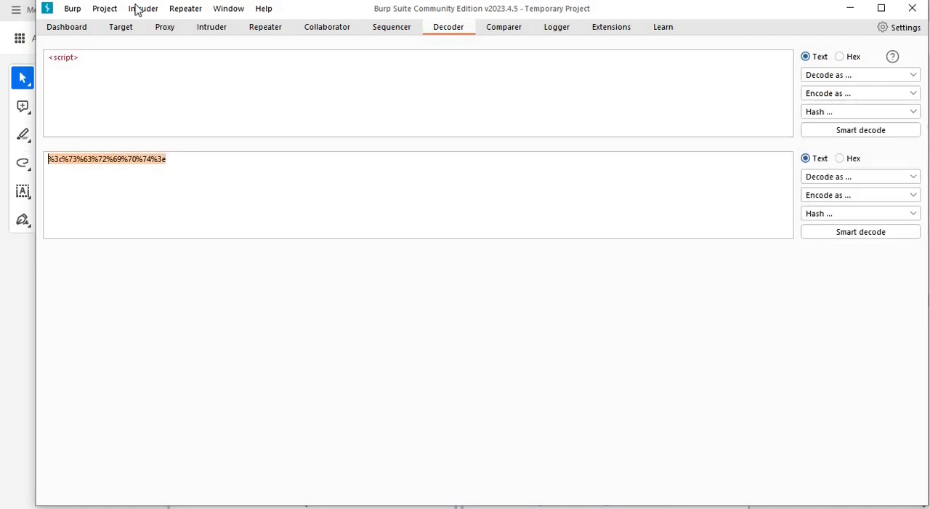
click(265, 27)
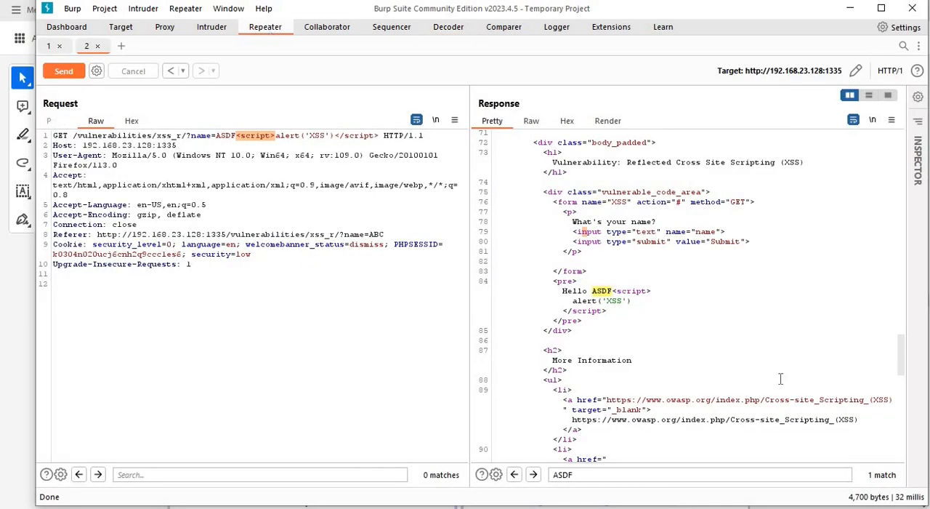
mouse_move(780, 337)
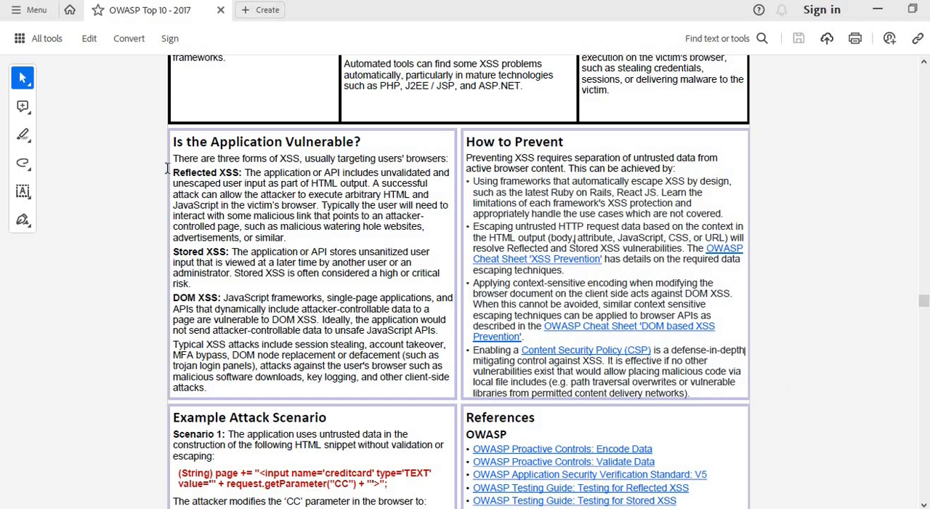
drag(174, 172, 253, 377)
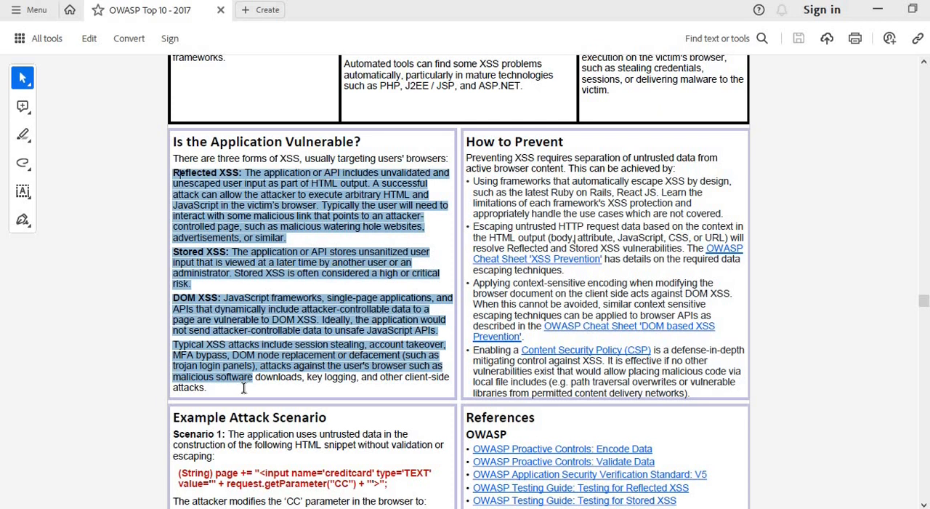
click(244, 391)
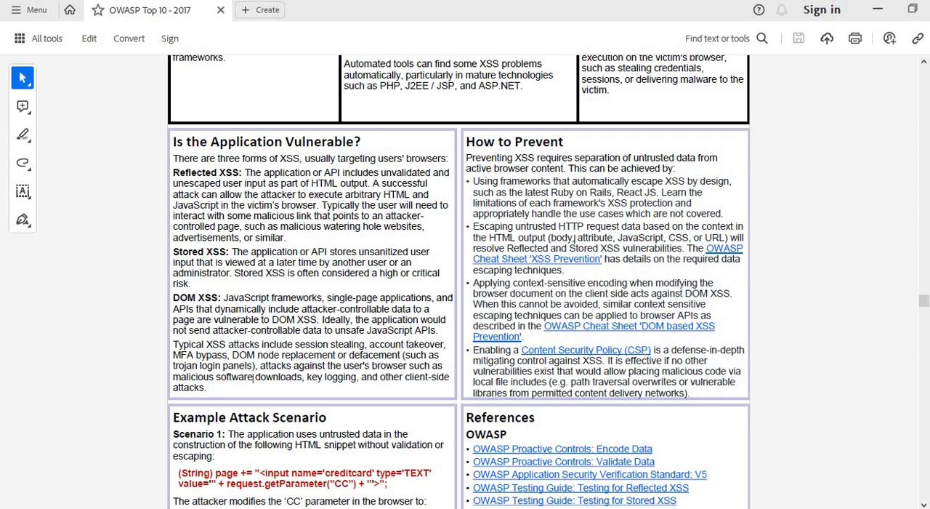
mouse_move(906, 221)
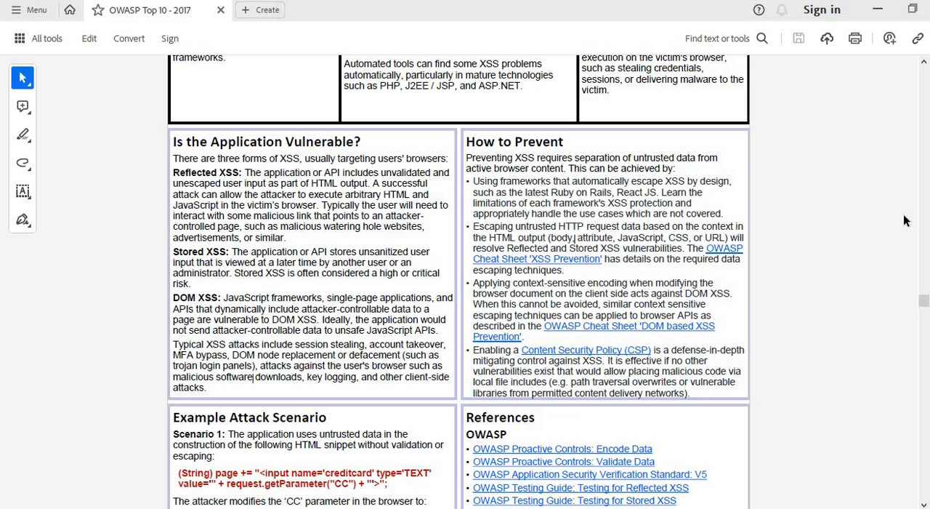